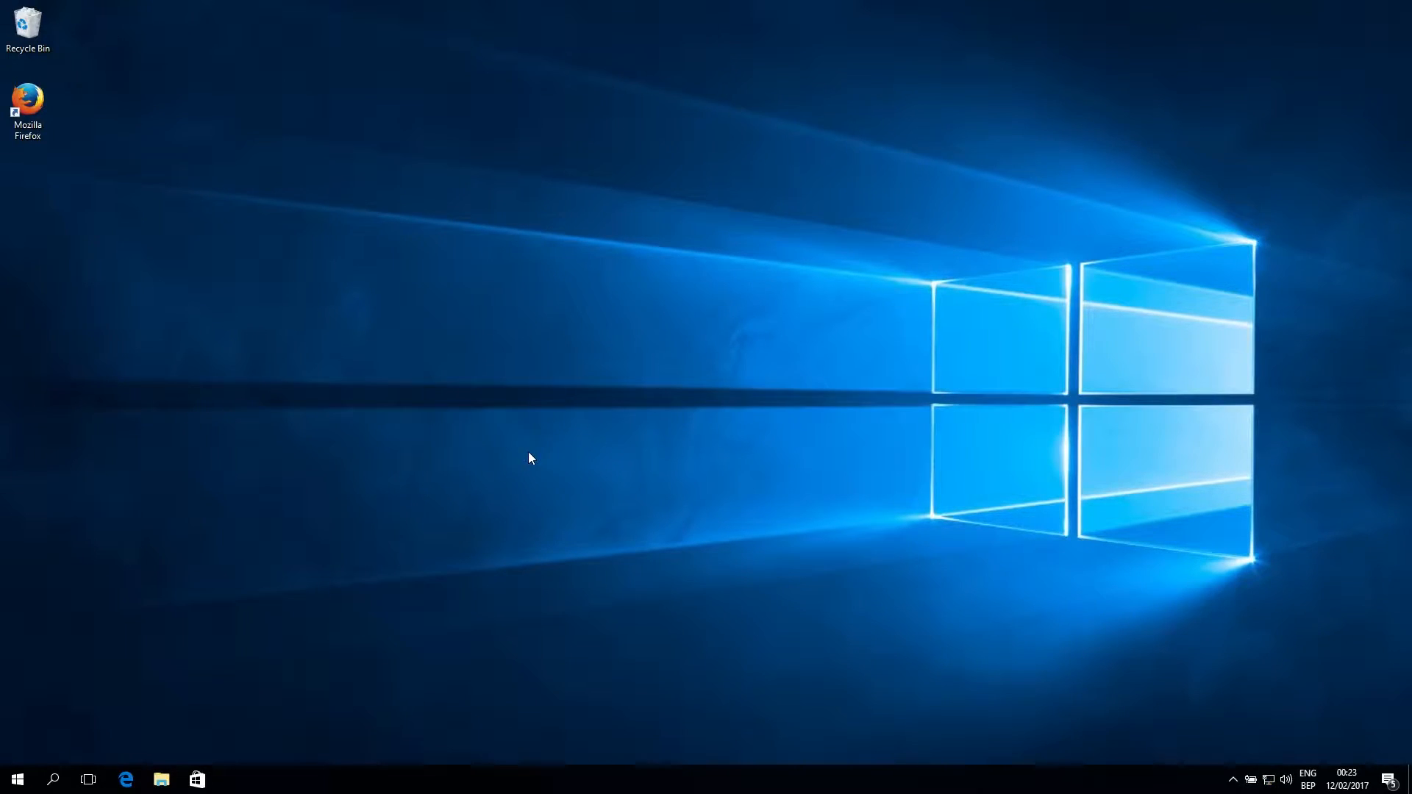
Step: Launch Firefox from the desktop to reach the Linksys Smart Wi-Fi Setup welcome page
click(27, 101)
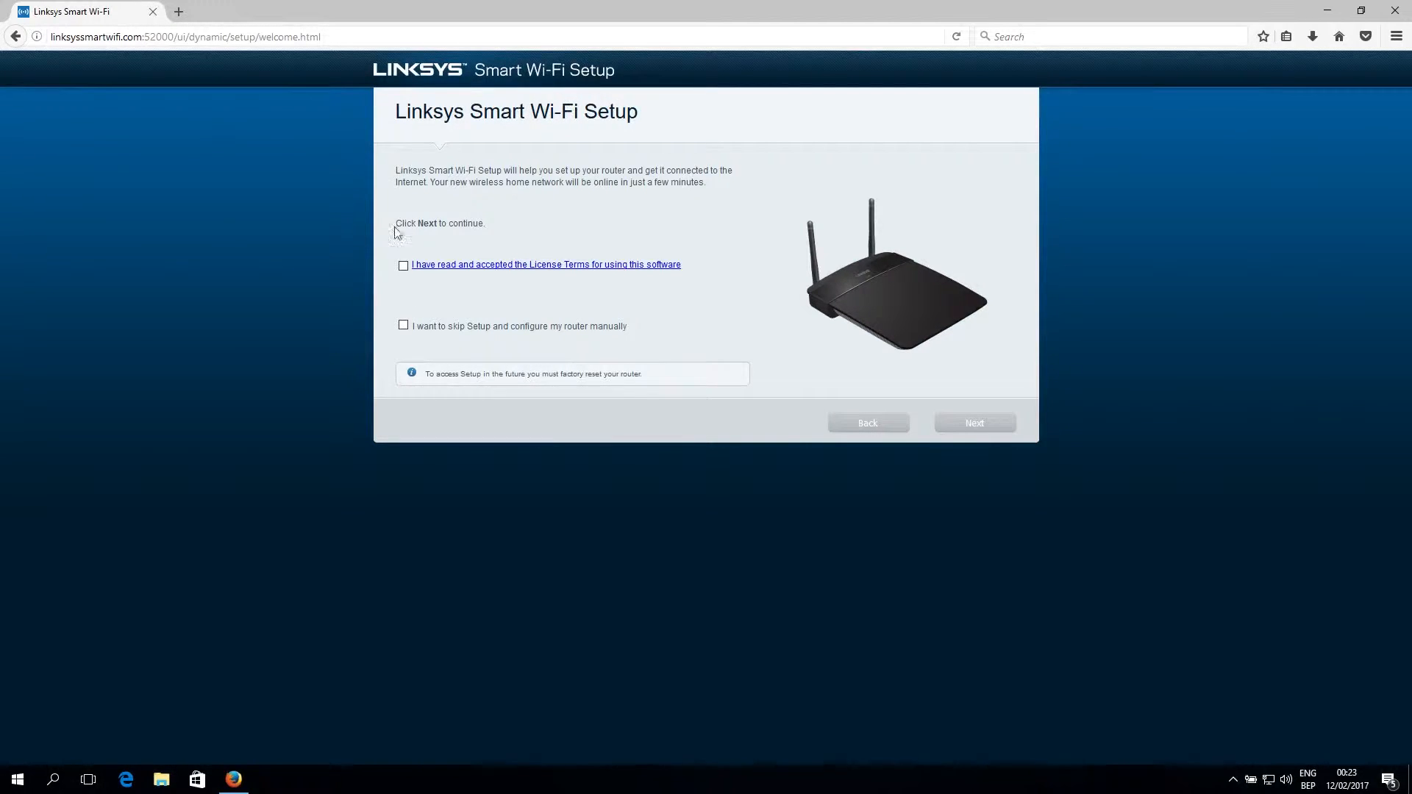
mouse_move(403, 319)
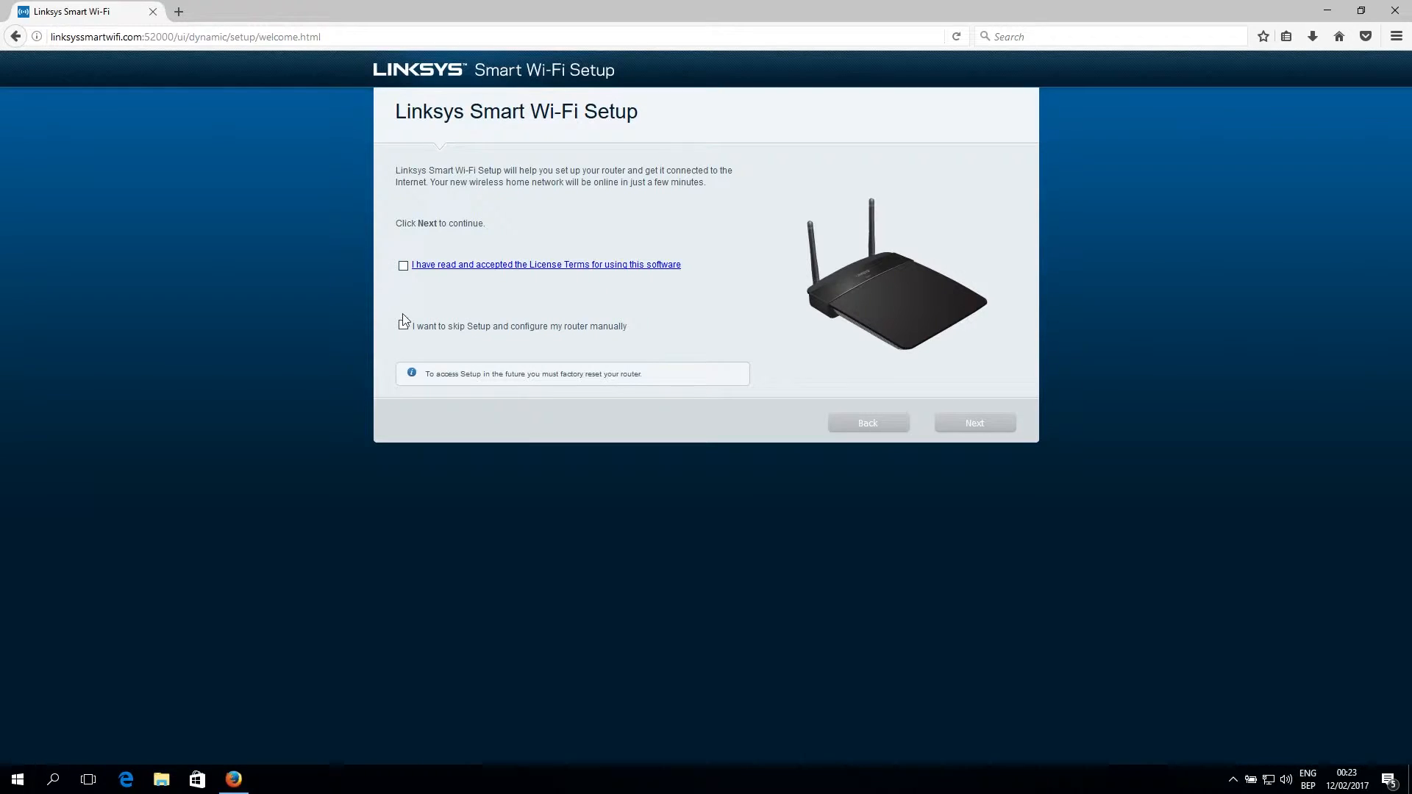
Step: Choose manual router configuration, accept the License Terms and continue to the Sign In page
click(403, 325)
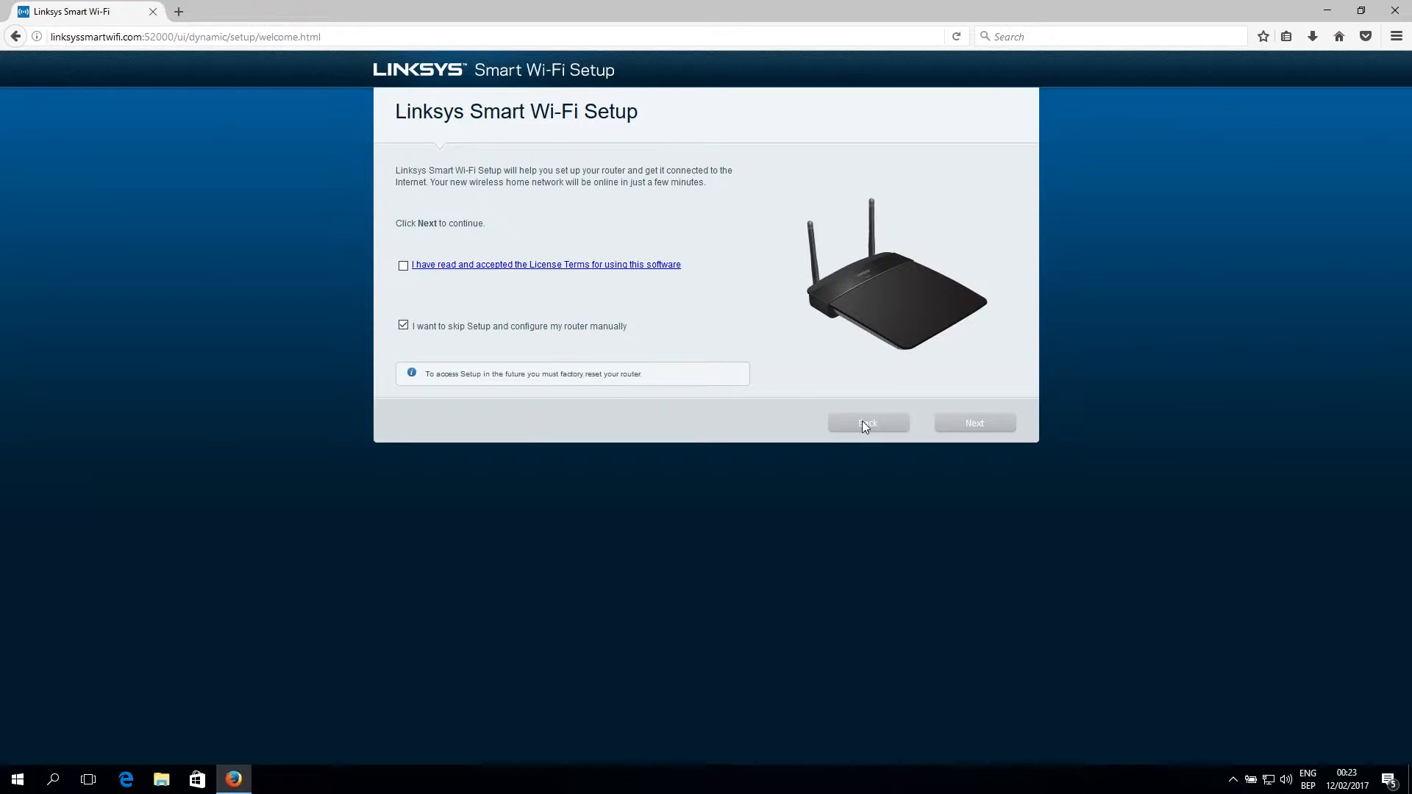
click(402, 265)
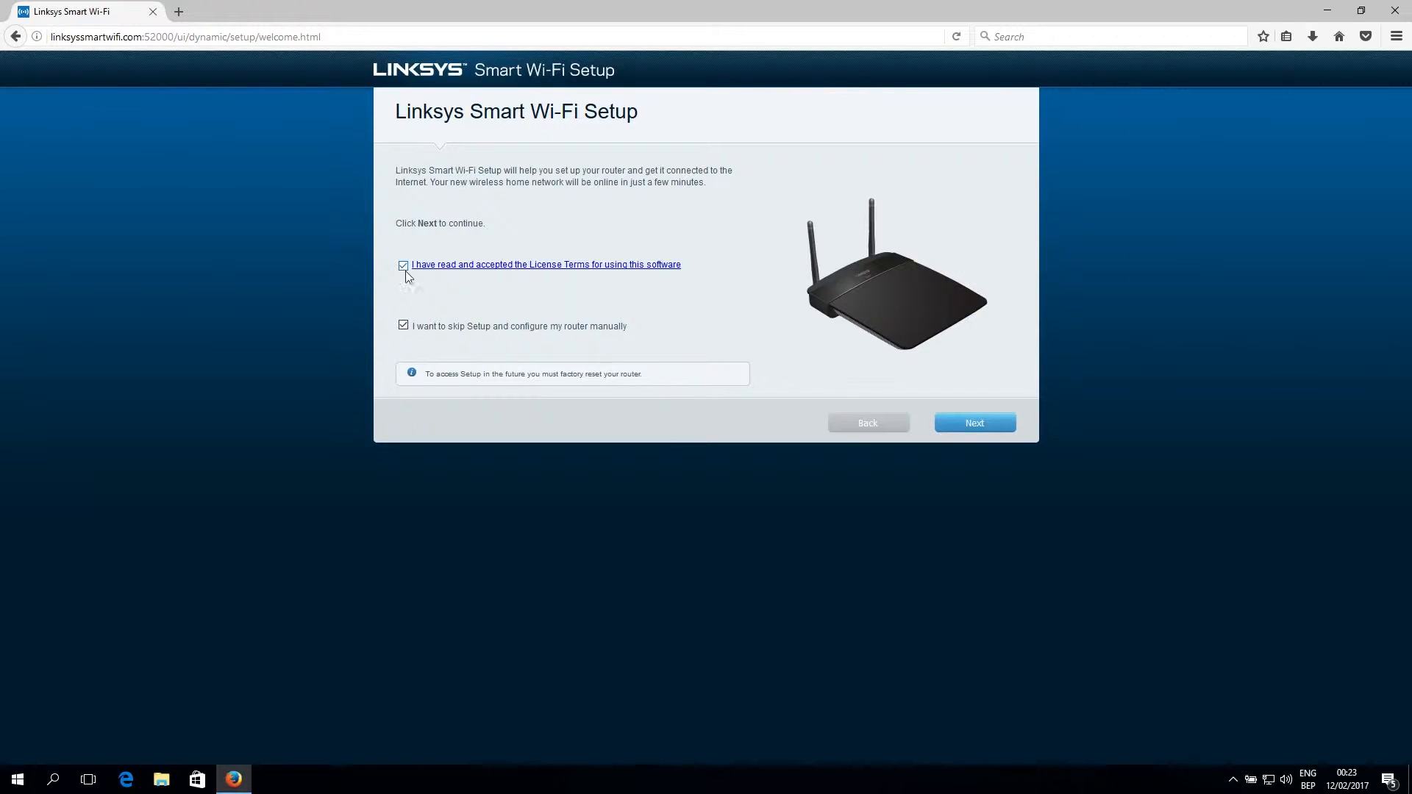
click(973, 422)
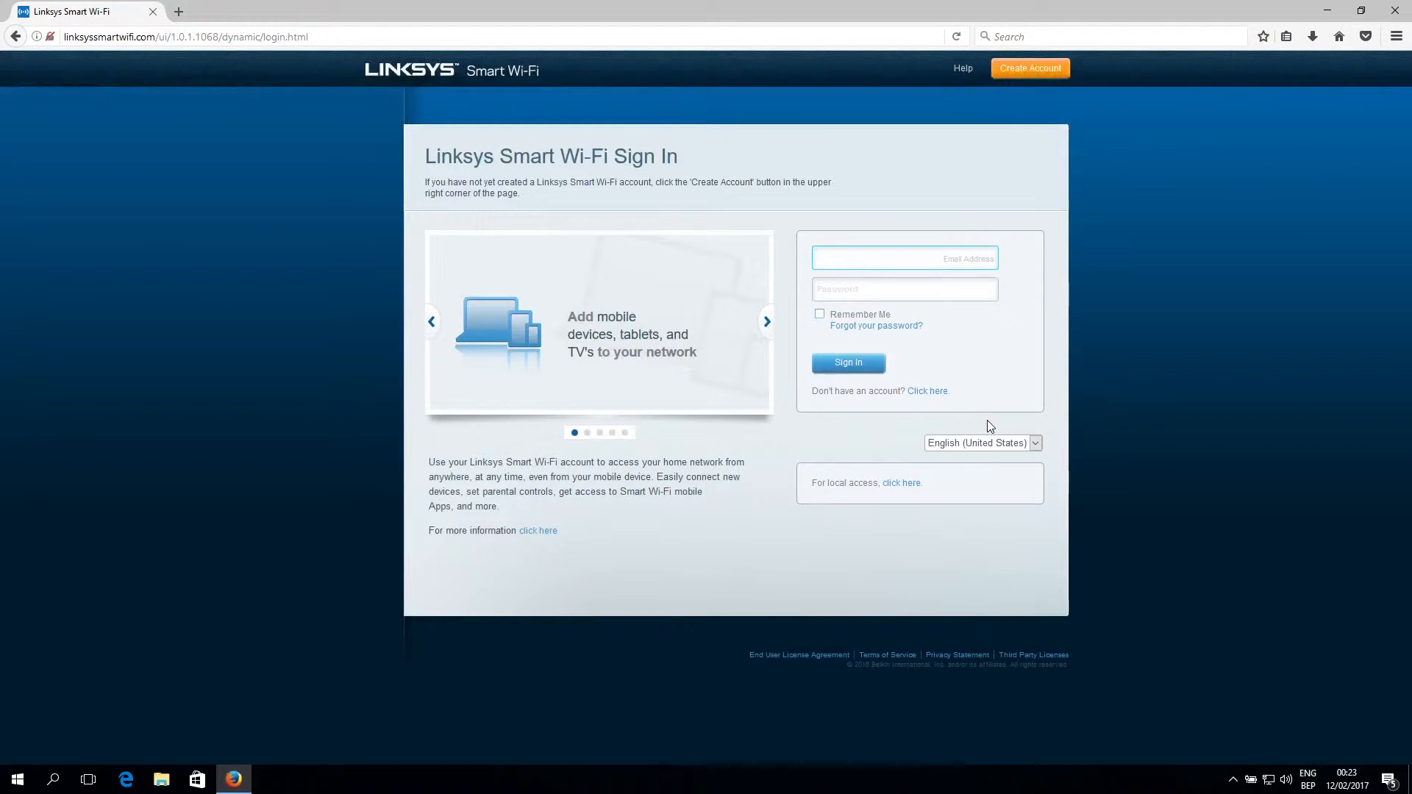
mouse_move(908, 488)
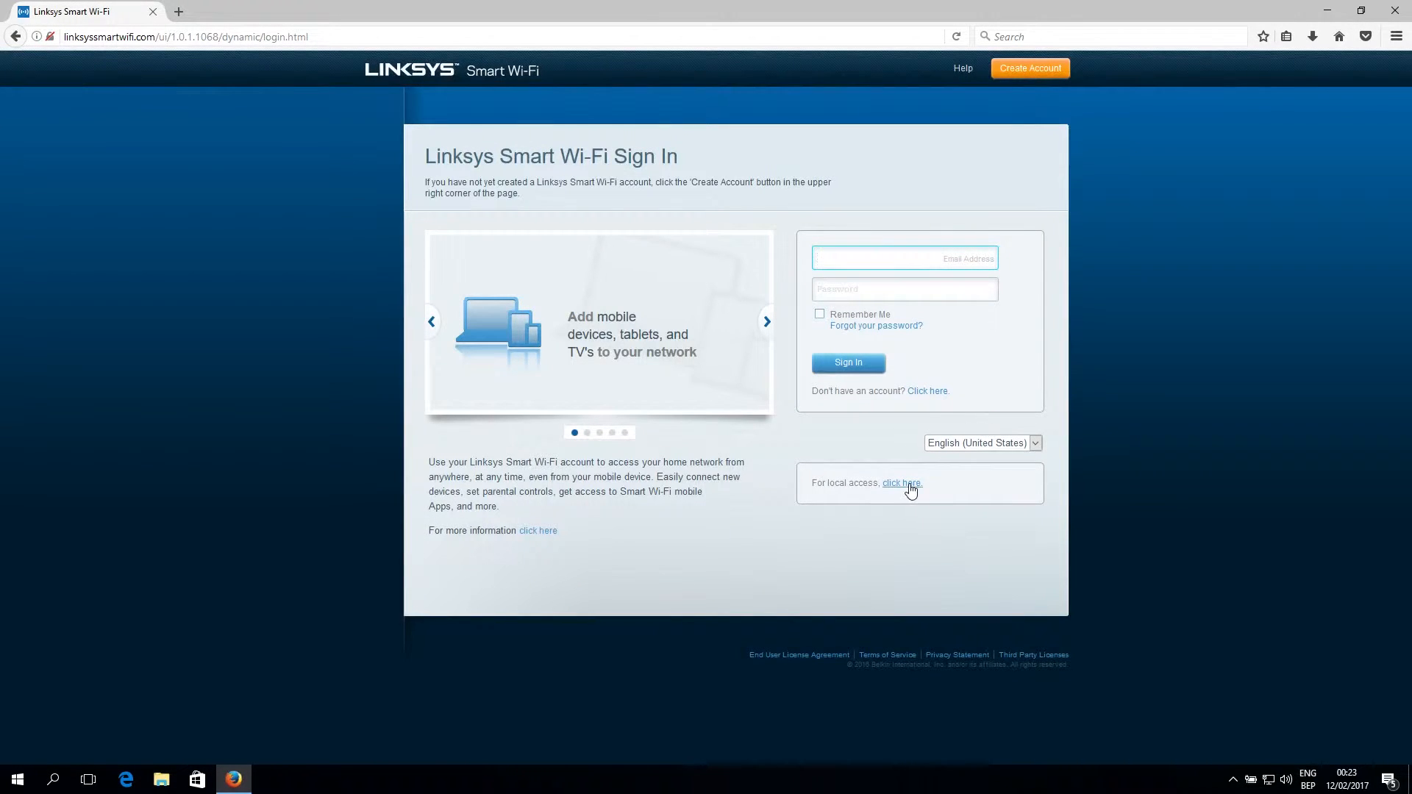
Step: Sign in with local access using the router password and dismiss Firefox's remember-password prompt
click(900, 259)
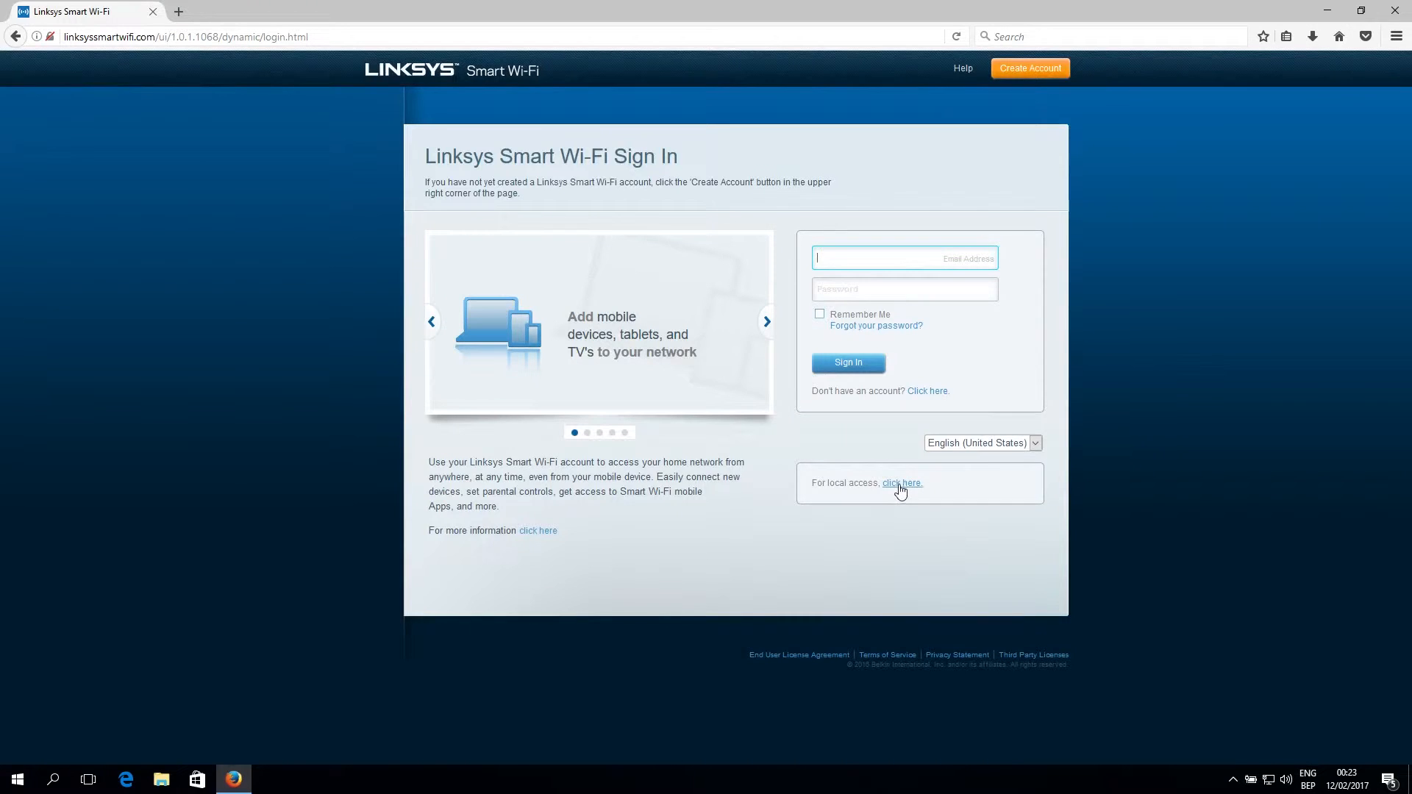
click(900, 483)
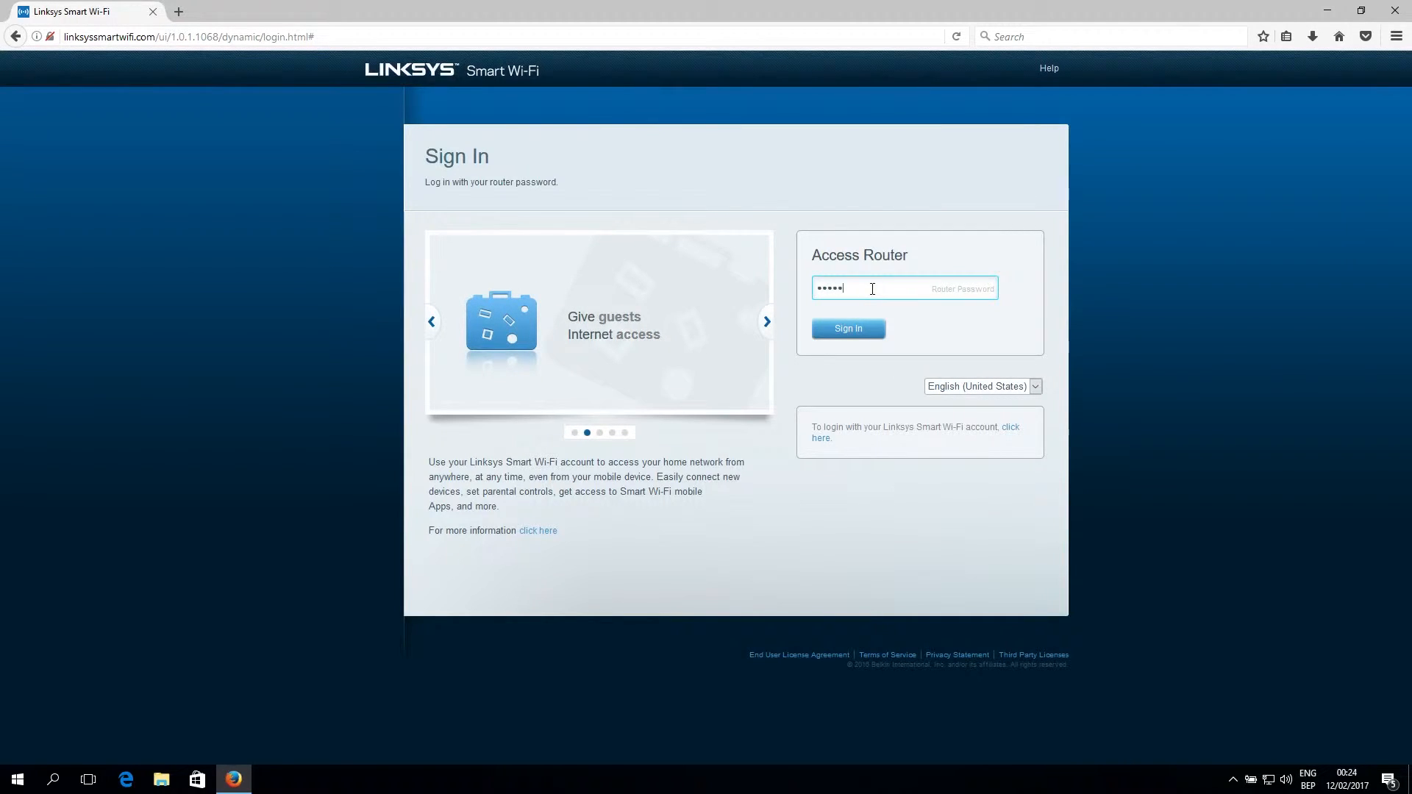
click(845, 328)
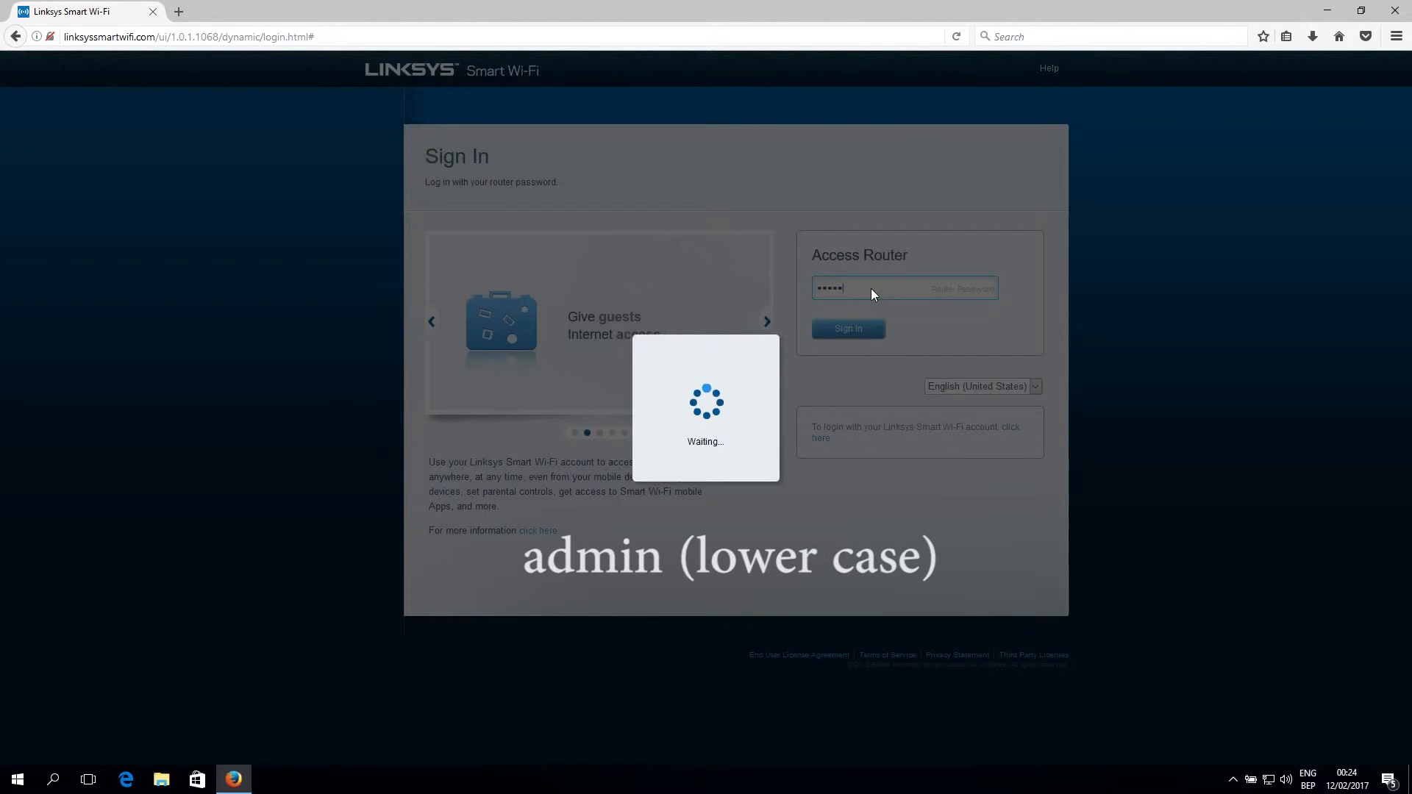
click(847, 328)
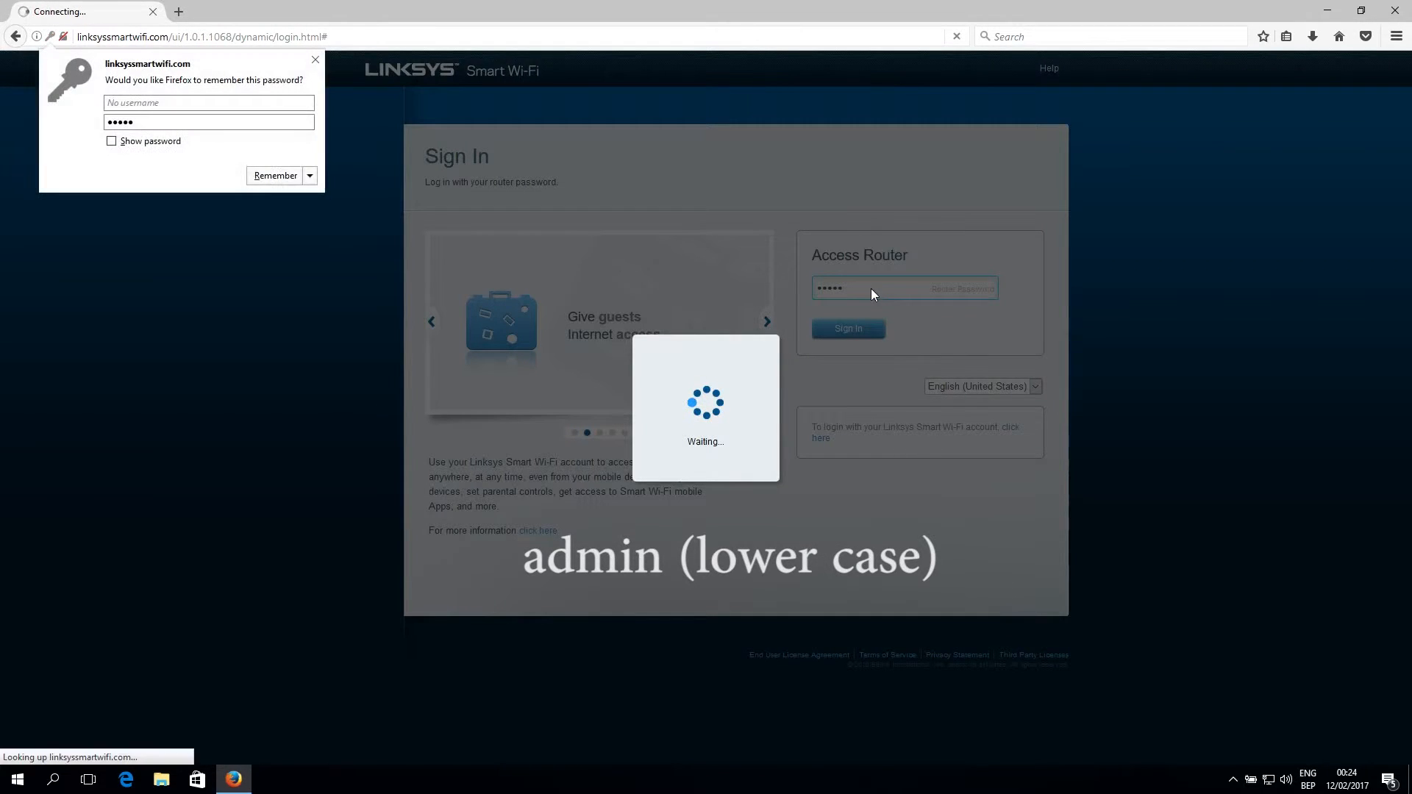
click(847, 328)
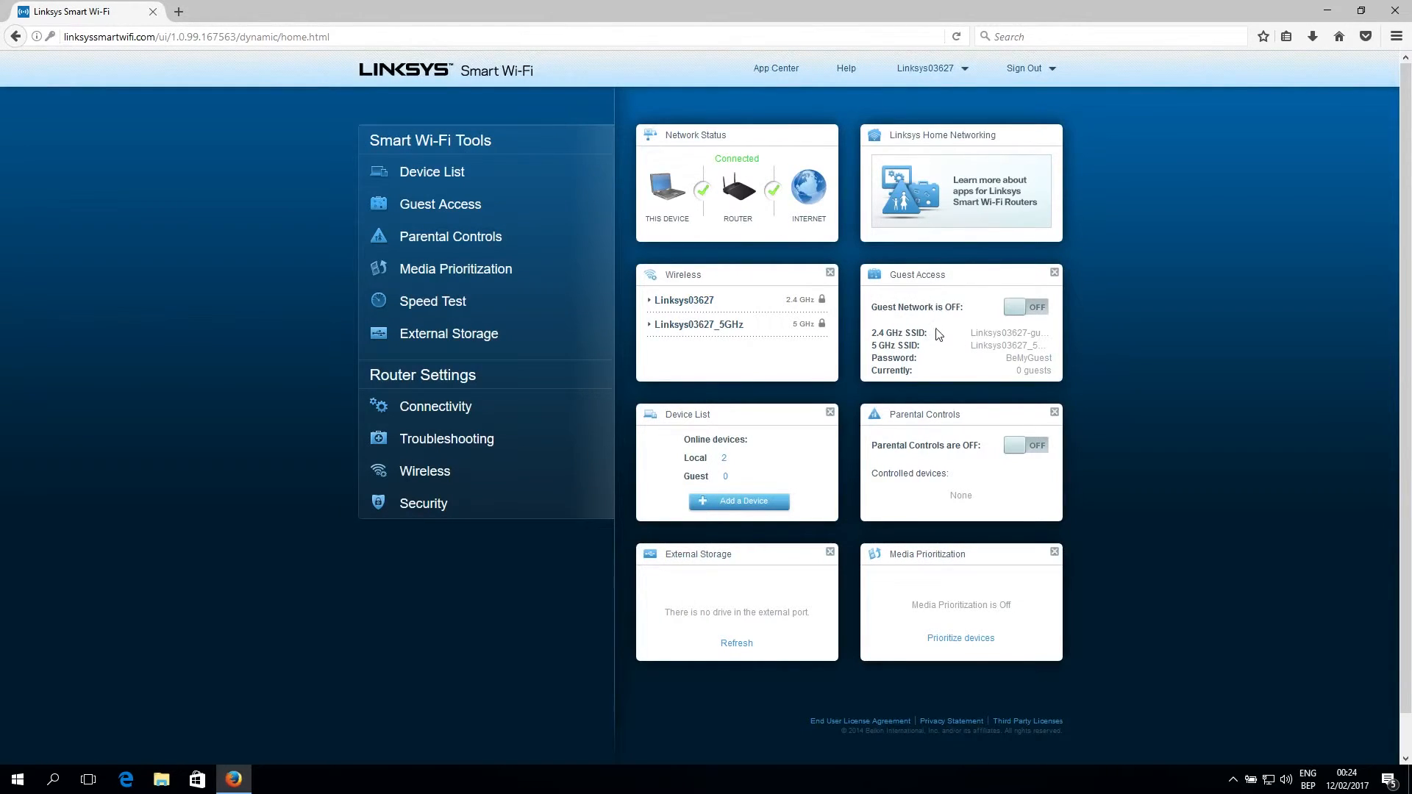
mouse_move(867, 482)
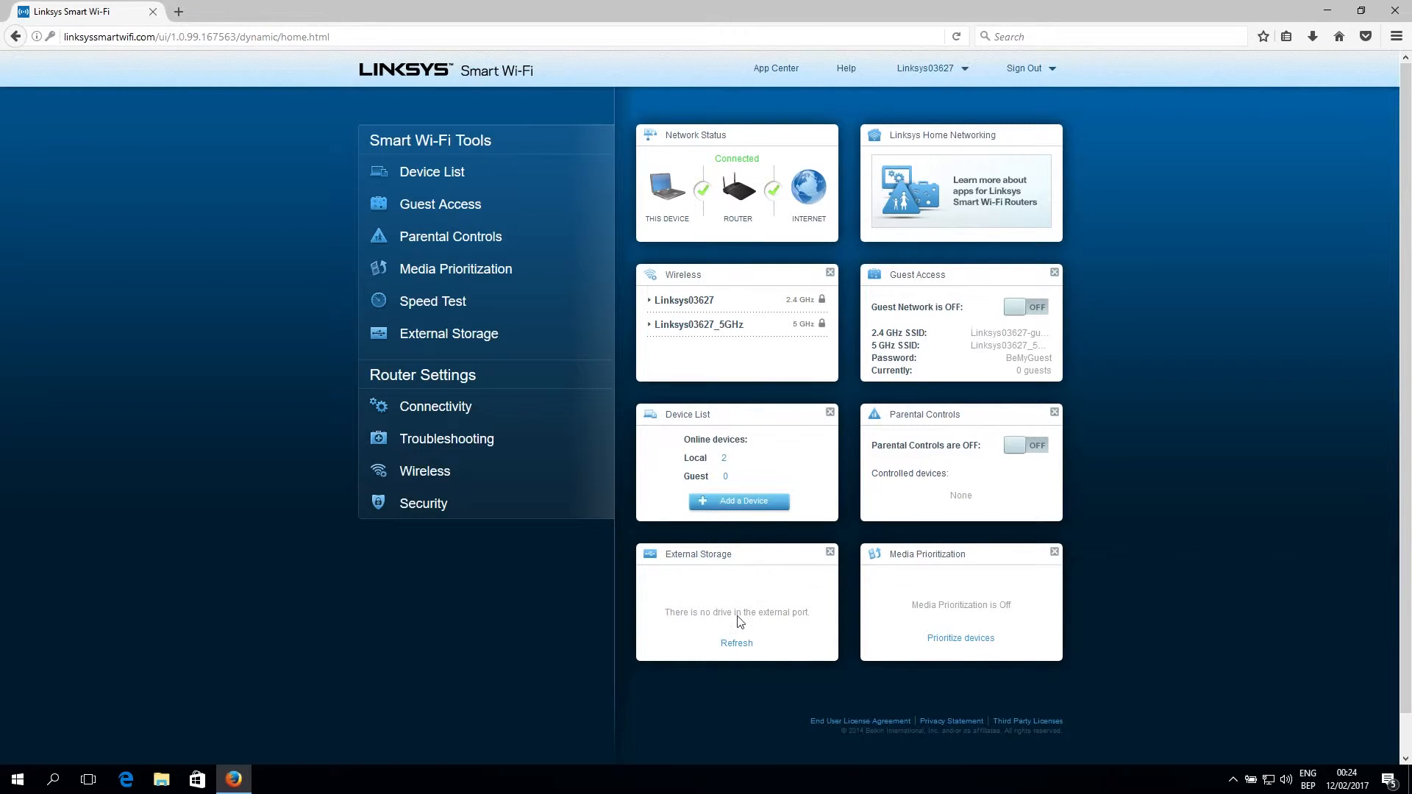
mouse_move(423, 470)
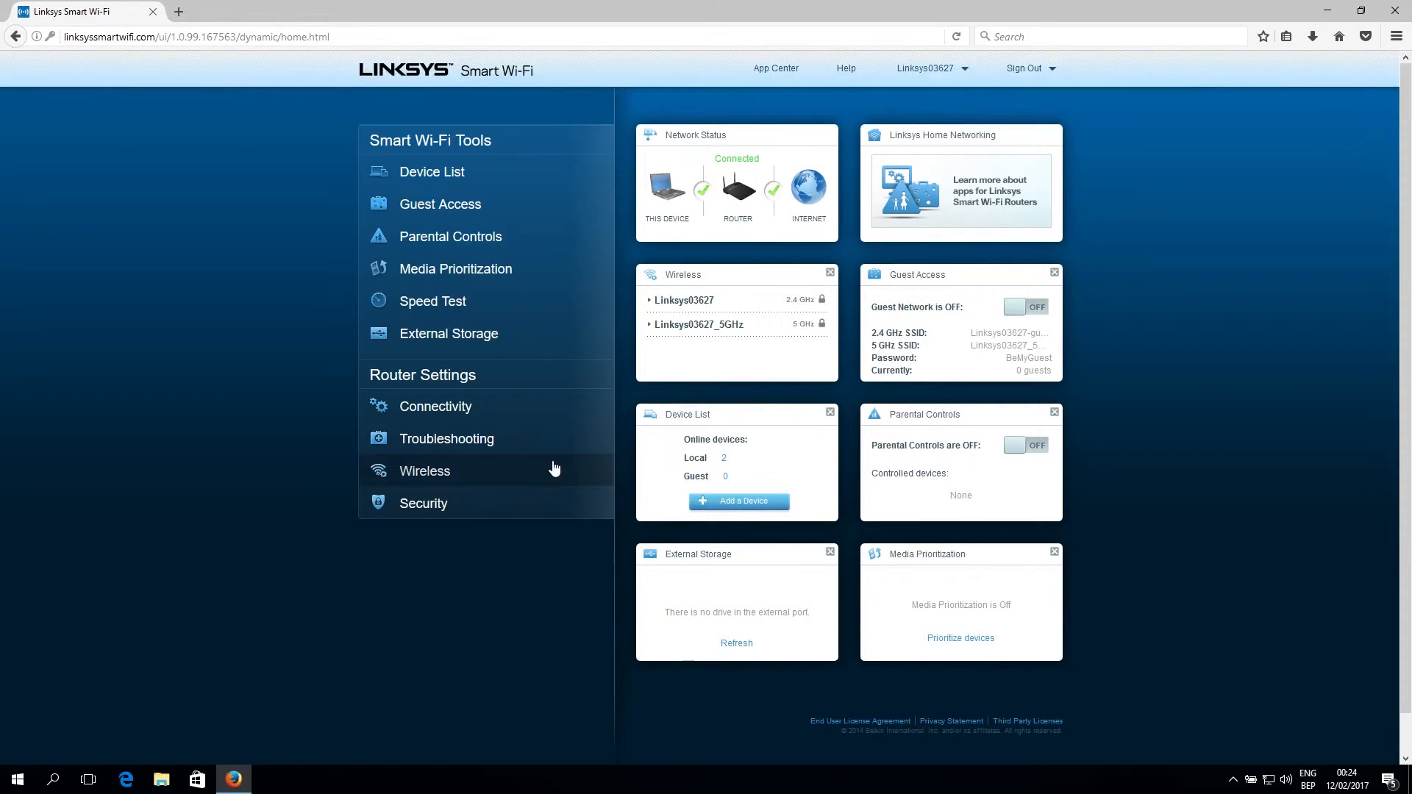
mouse_move(592, 72)
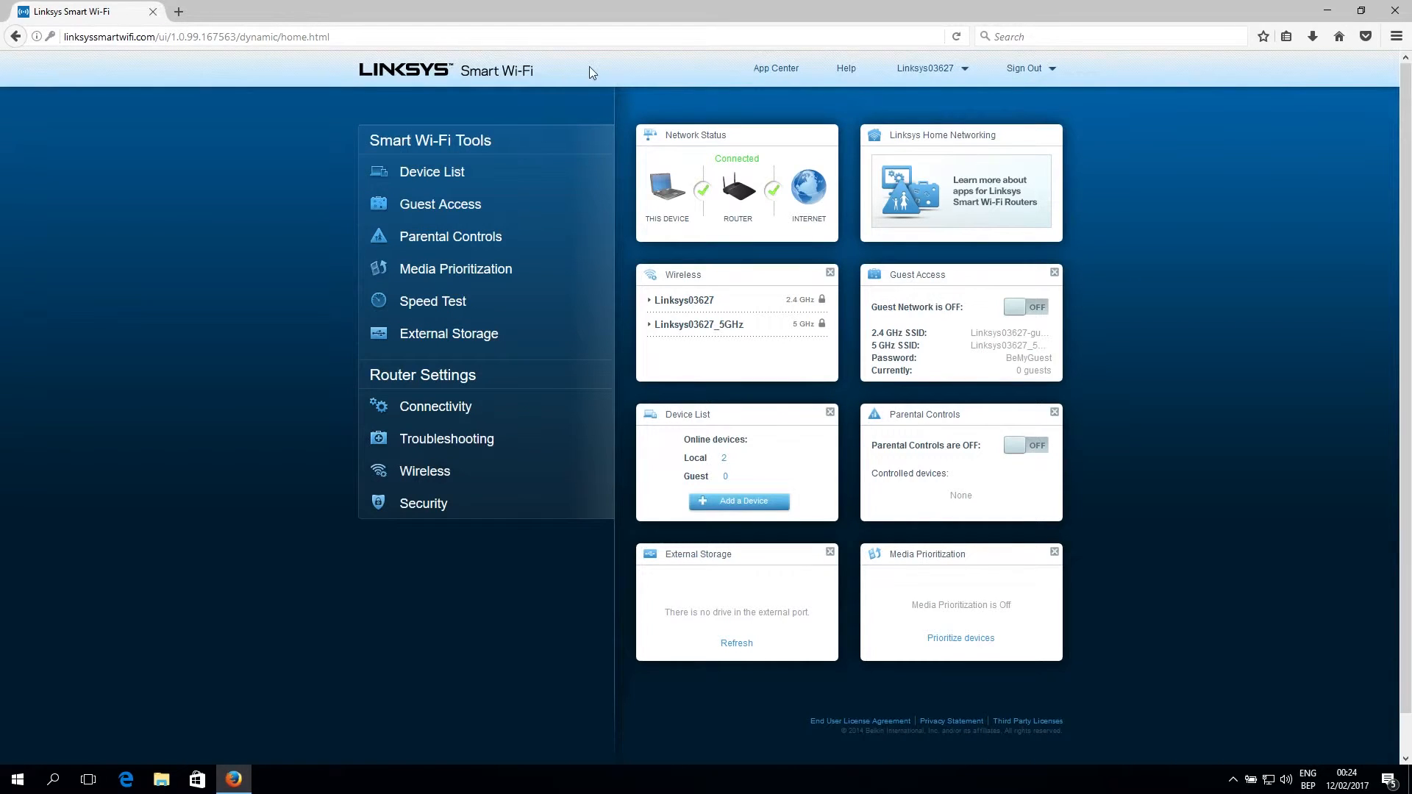
mouse_move(486, 318)
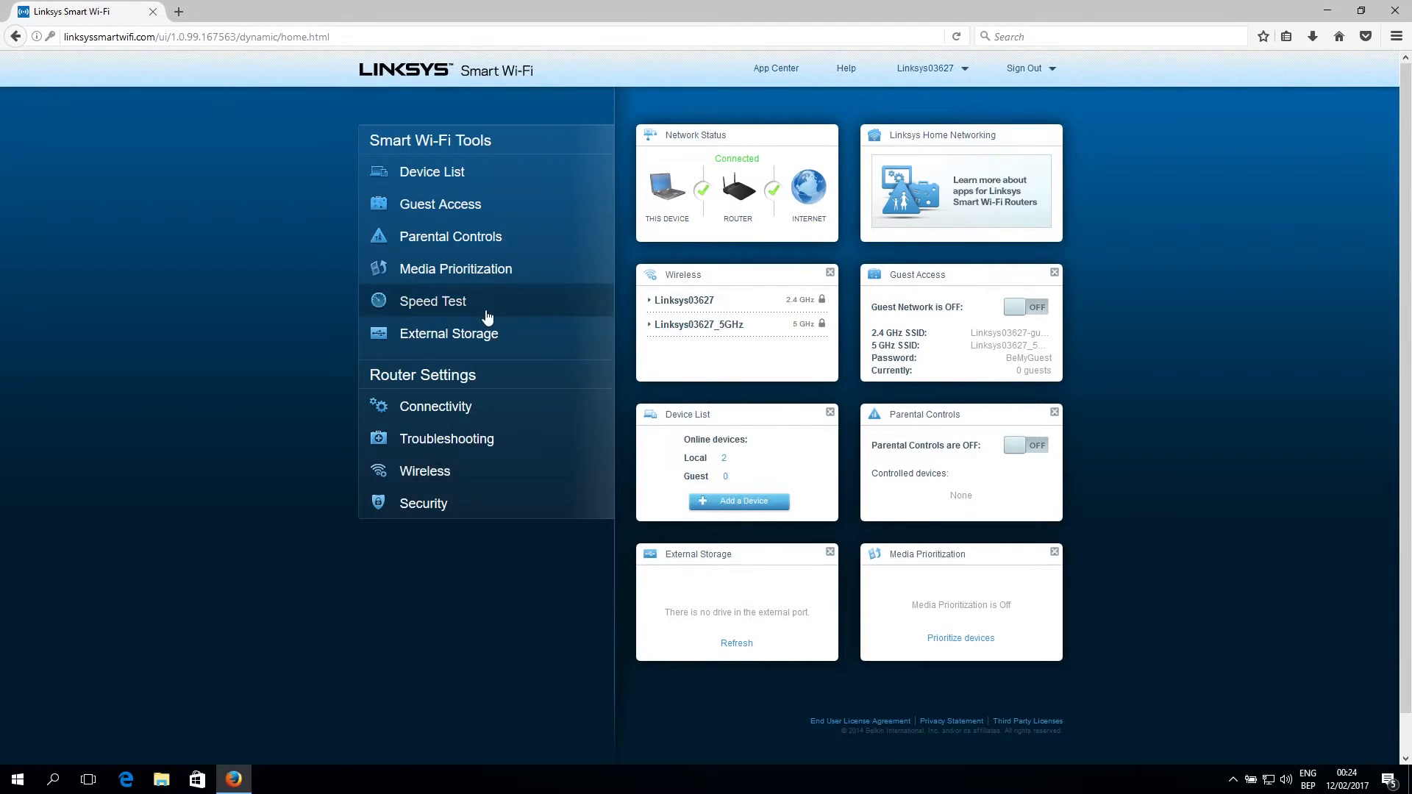
mouse_move(424, 470)
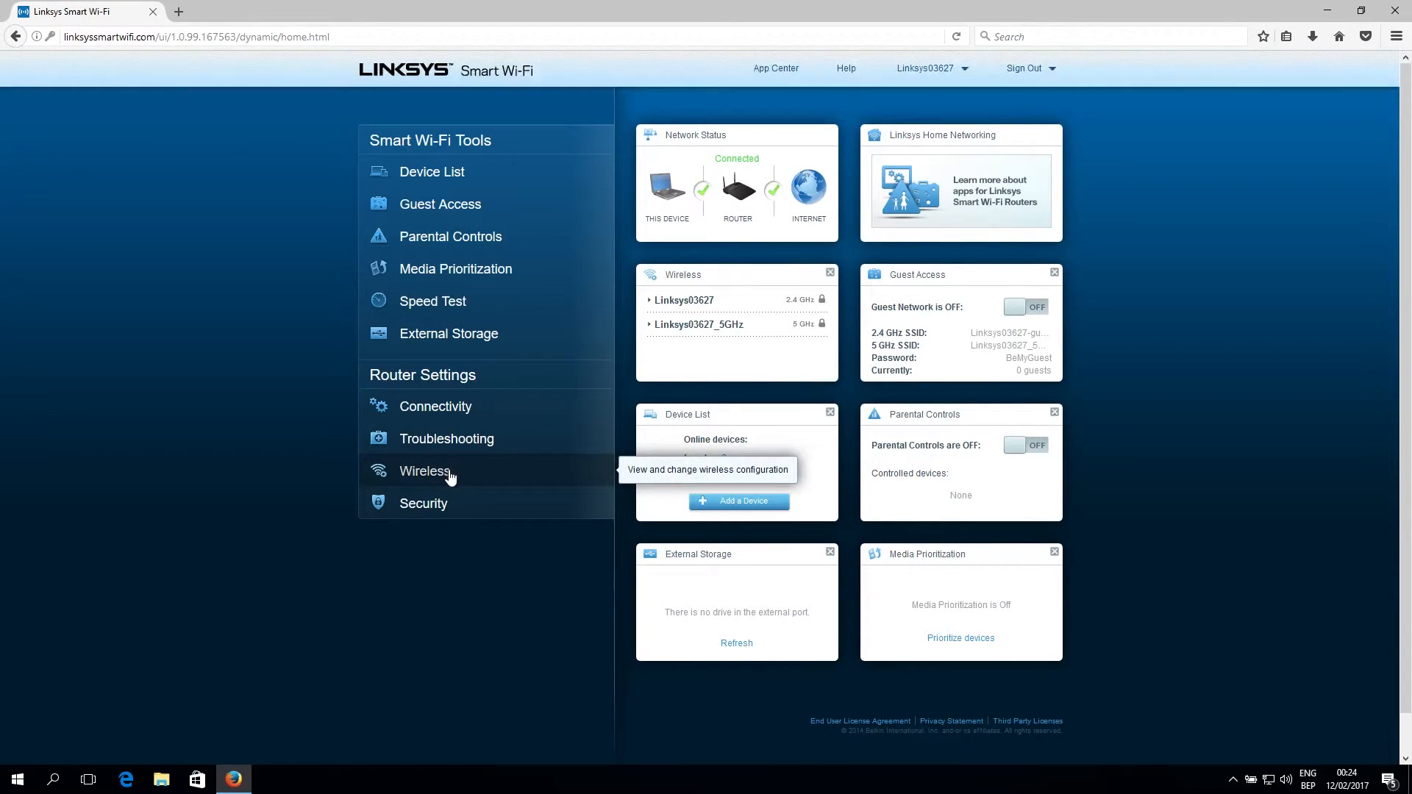
Step: Go to Wireless under Router Settings to see the 2.4 GHz and 5 GHz network names and passwords
click(424, 471)
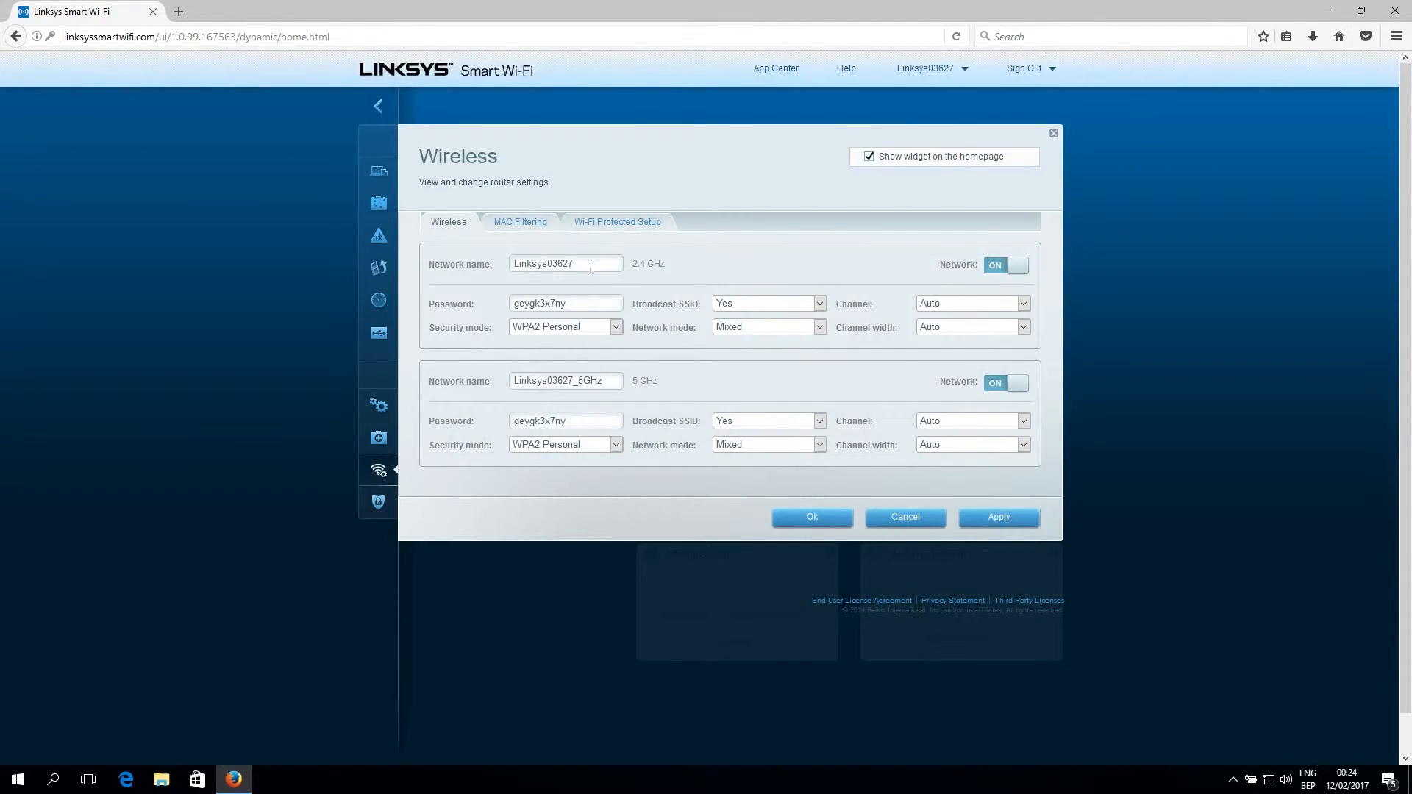
text(Th e)
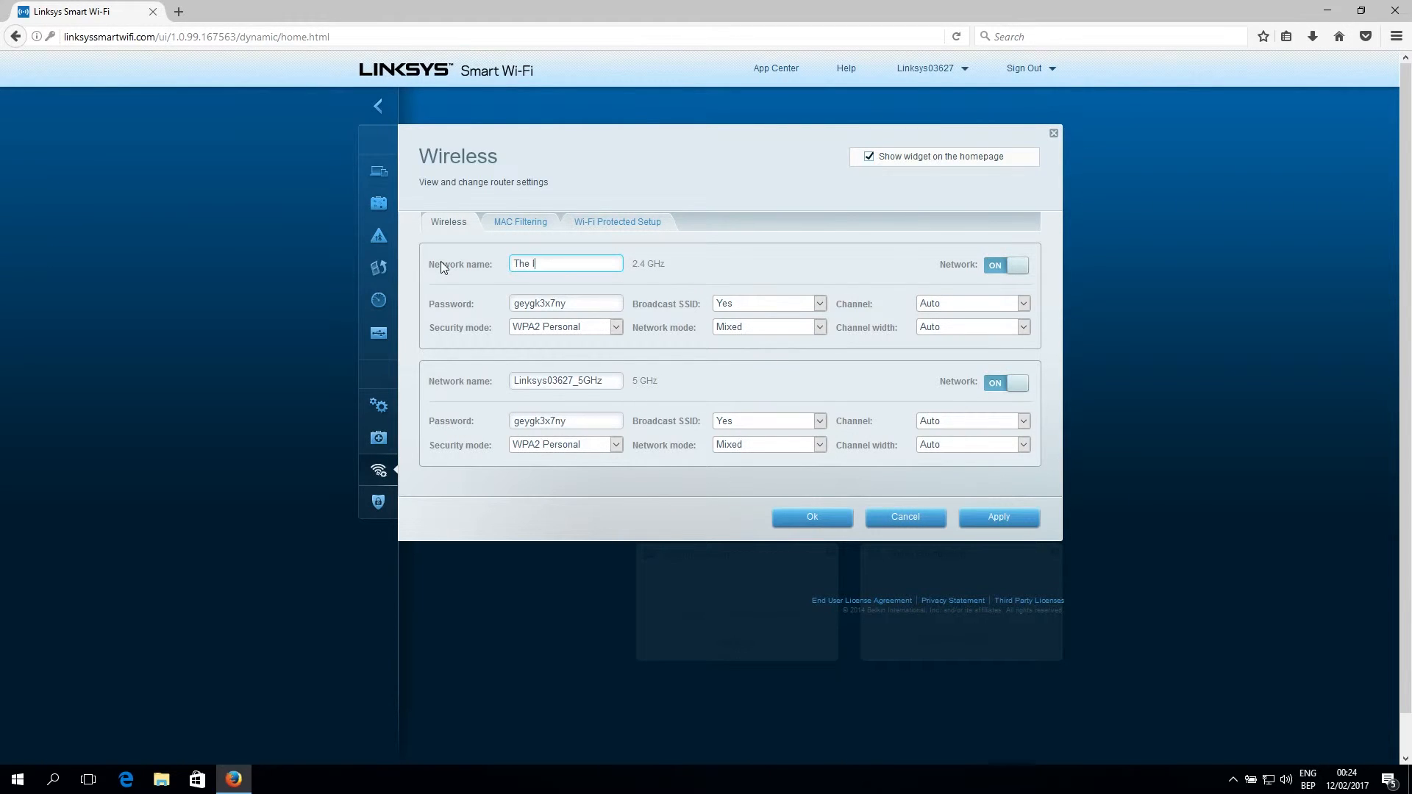
text(IT G)
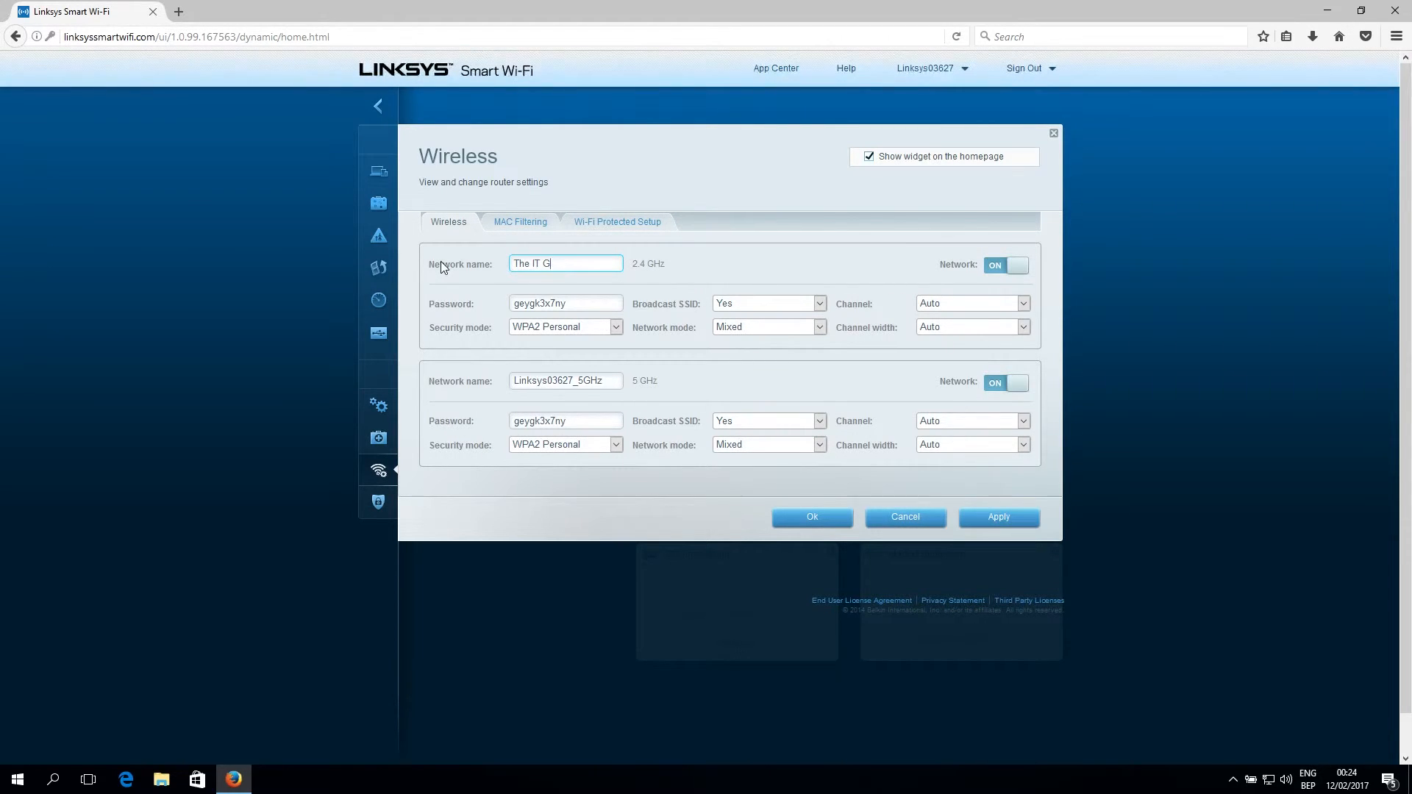
text(uy)
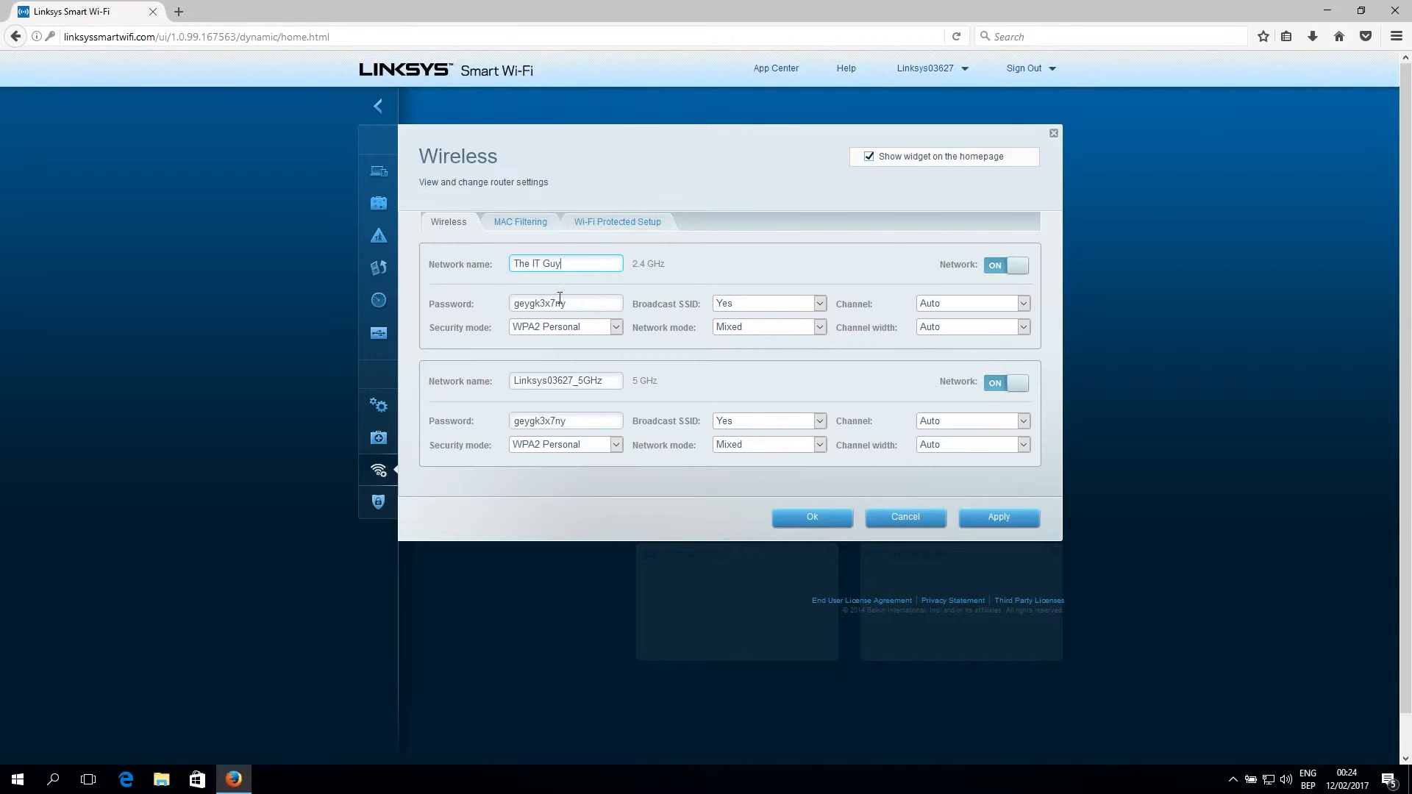
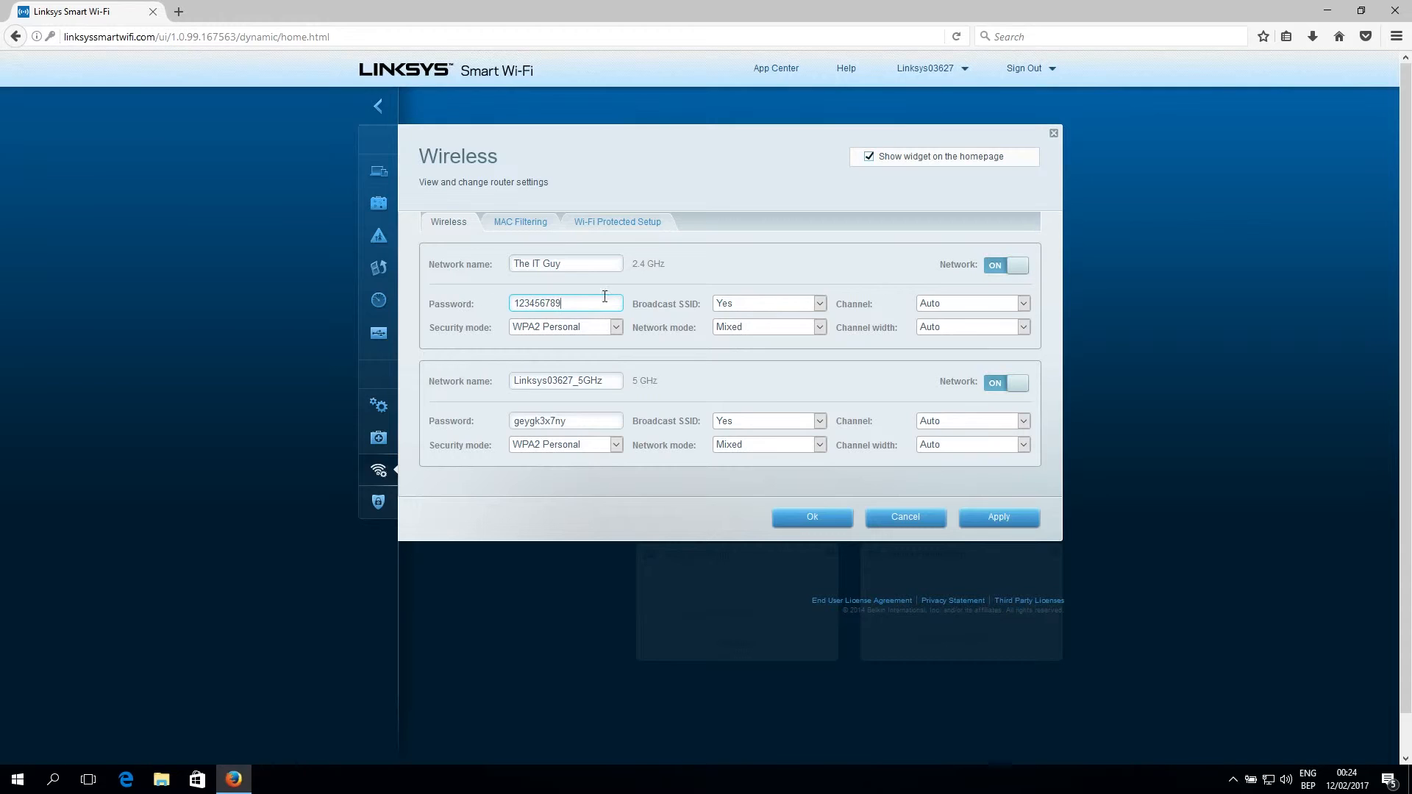
mouse_move(964, 299)
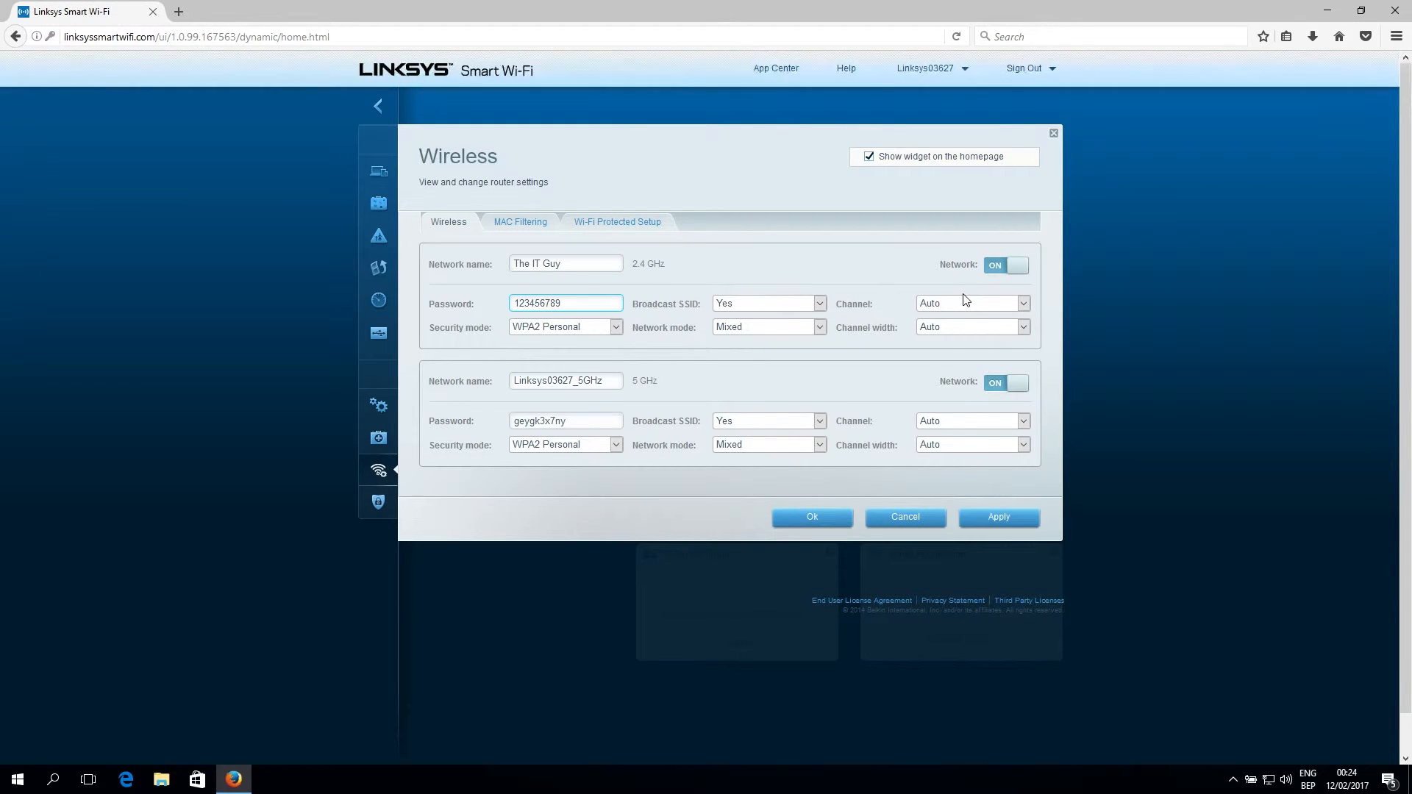
click(971, 303)
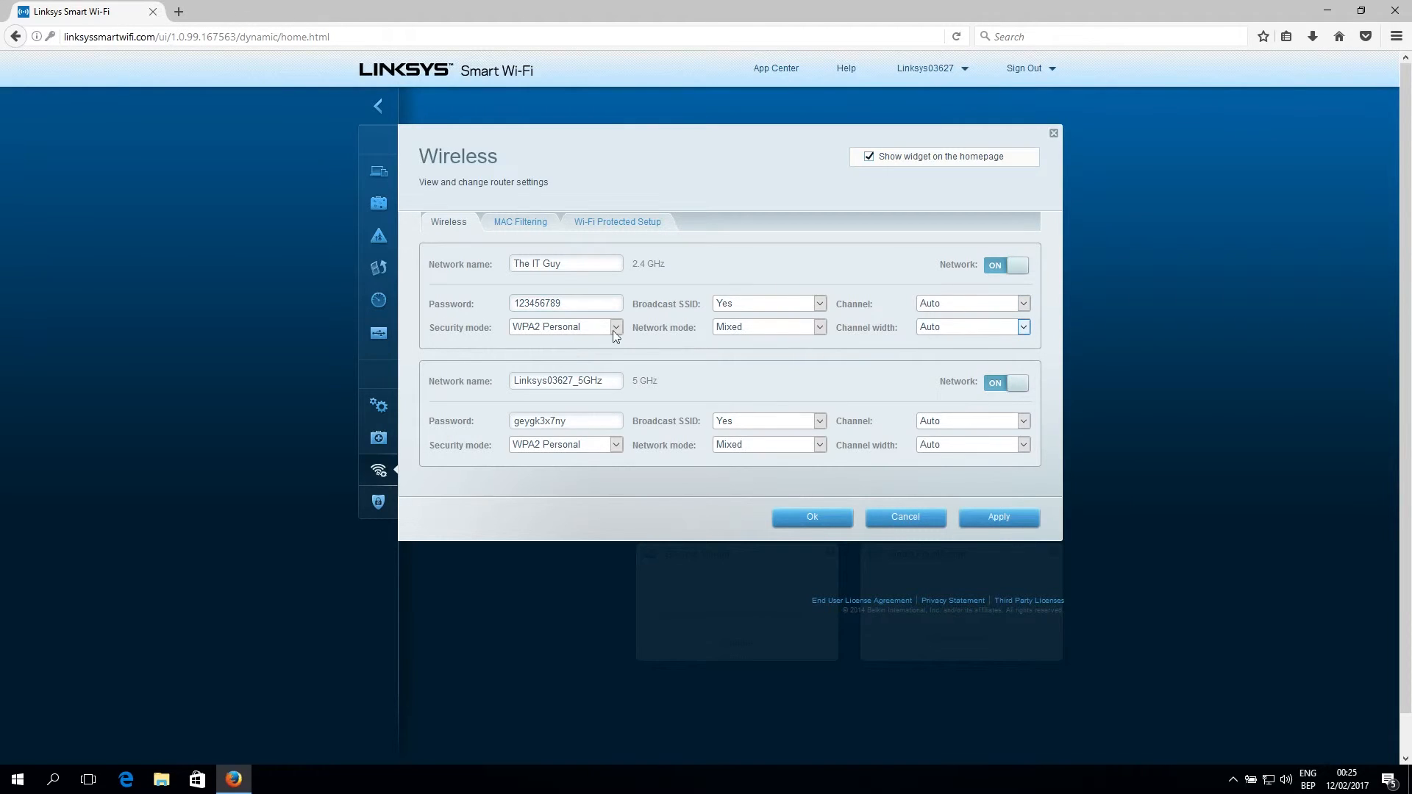
mouse_move(658, 375)
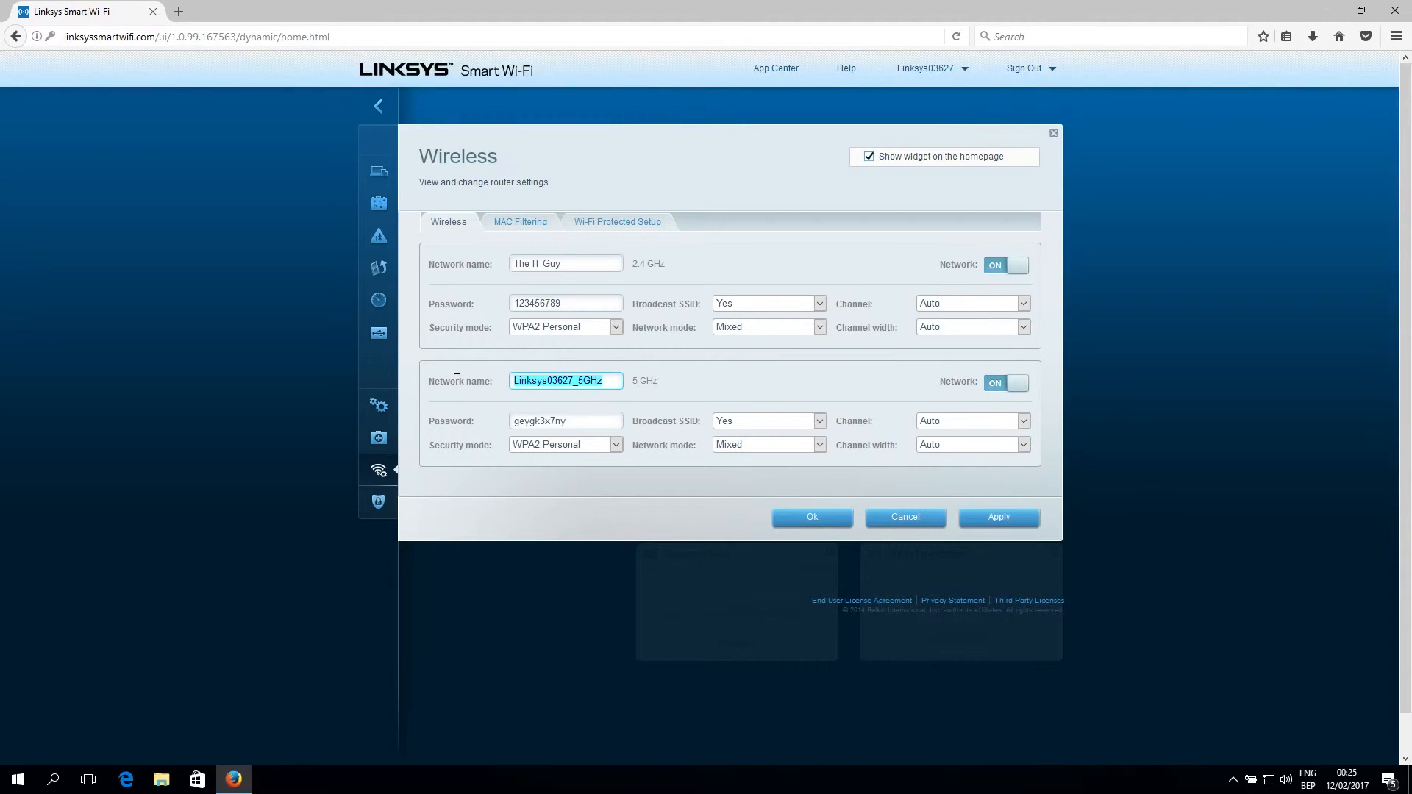
Step: Set the 5 GHz network name to 'The IT Guy 5Ghz' and select its old password for replacement
text(The IT Guy)
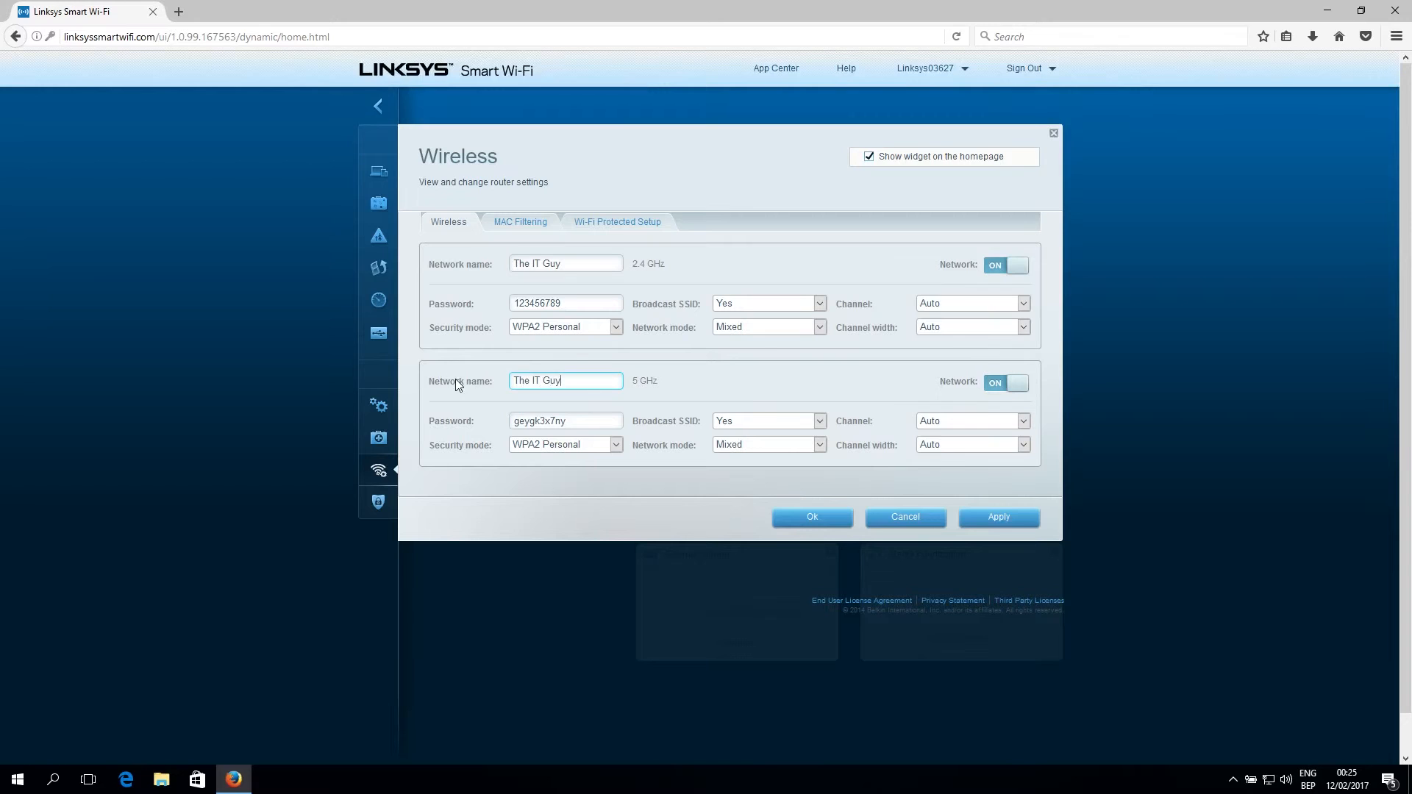
text(5G)
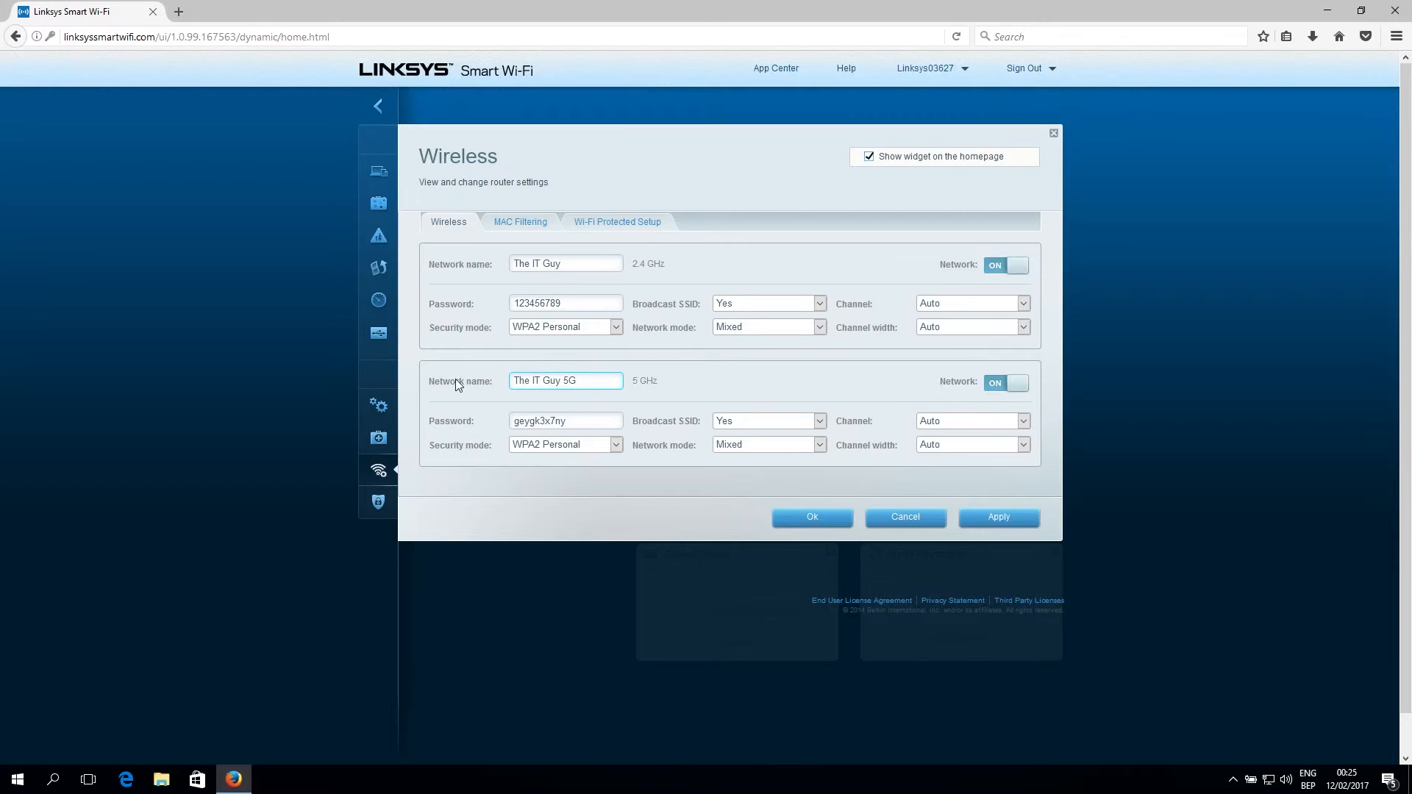
text(hz)
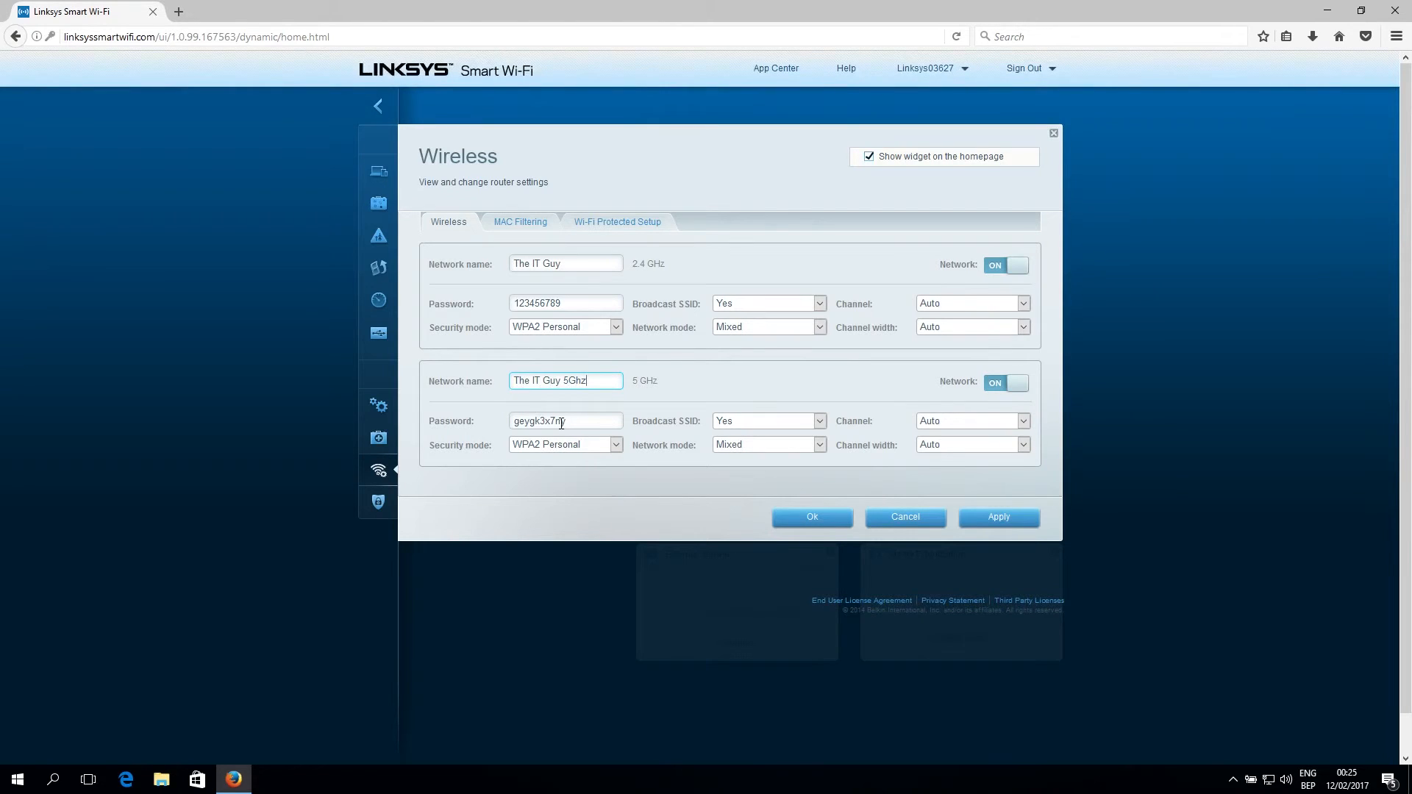
double_click(565, 421)
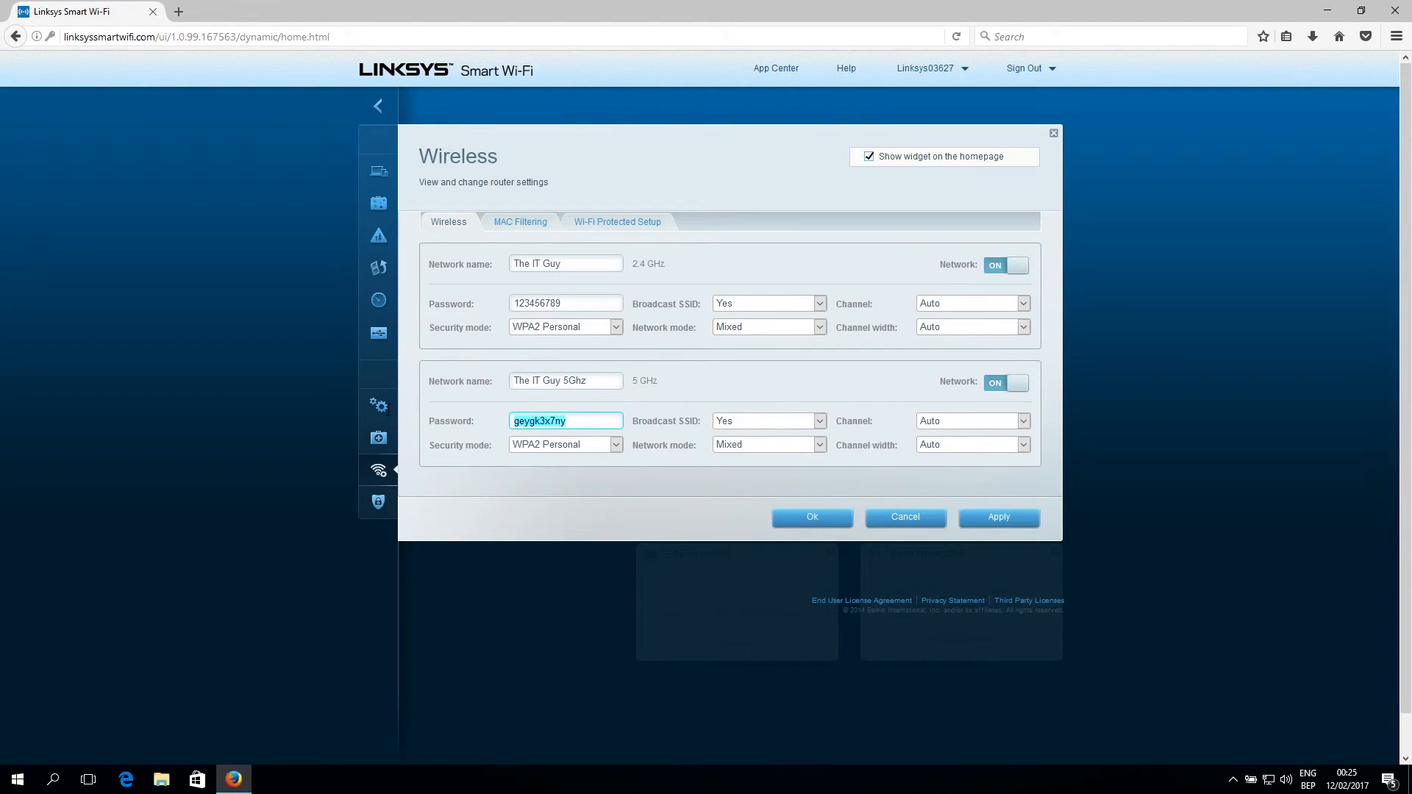
mouse_move(377, 403)
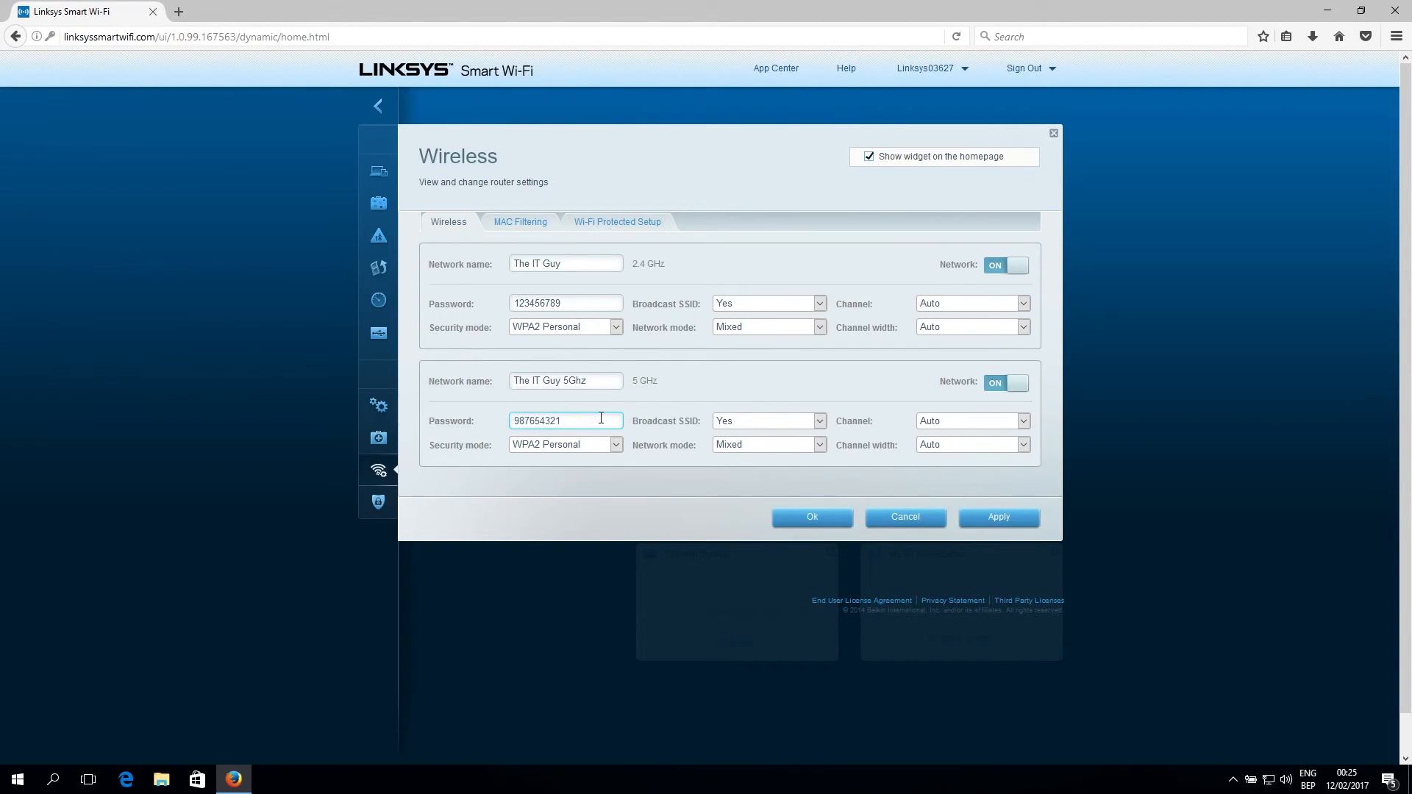
mouse_move(812, 351)
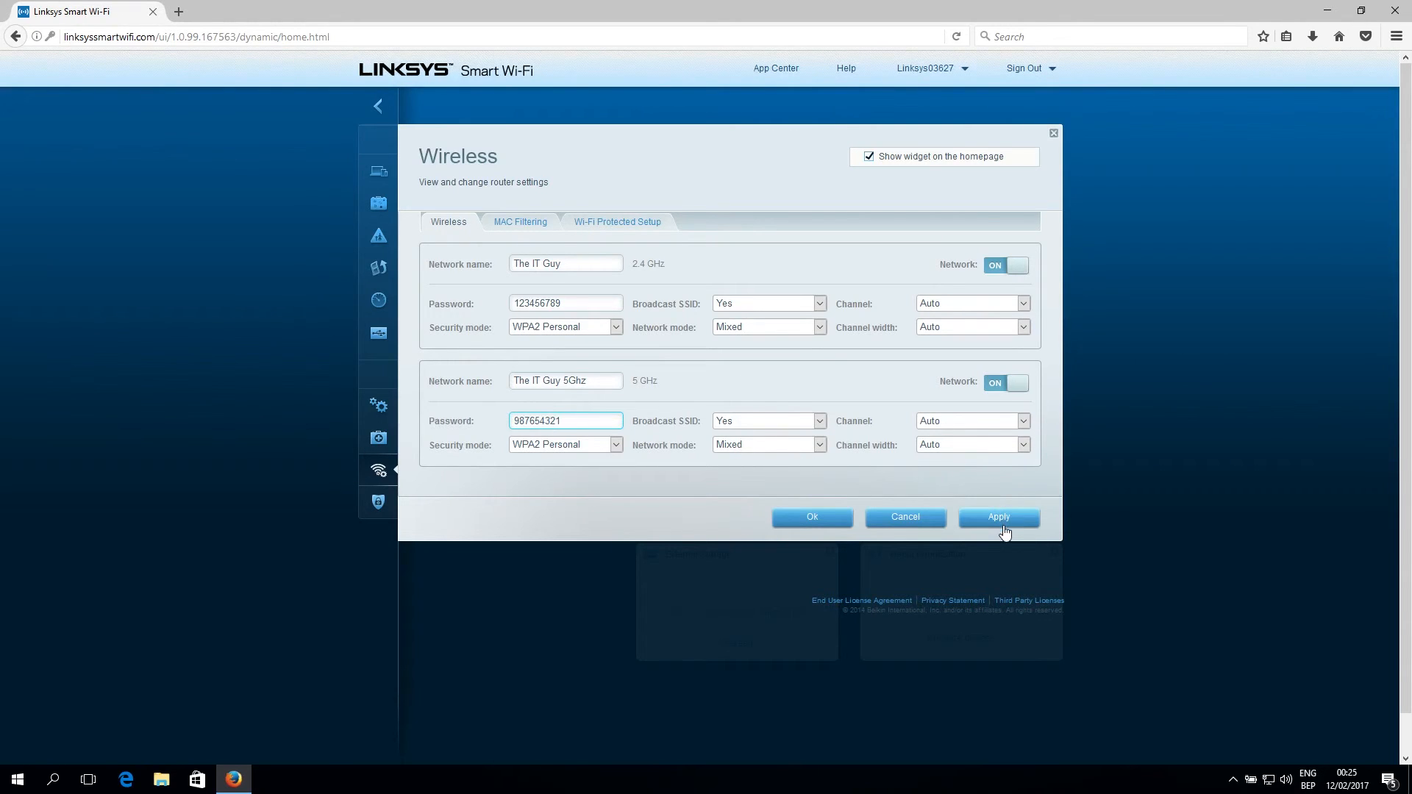
Step: Apply the new wireless names and passwords, then show the Windows list of available Wi-Fi networks
click(997, 516)
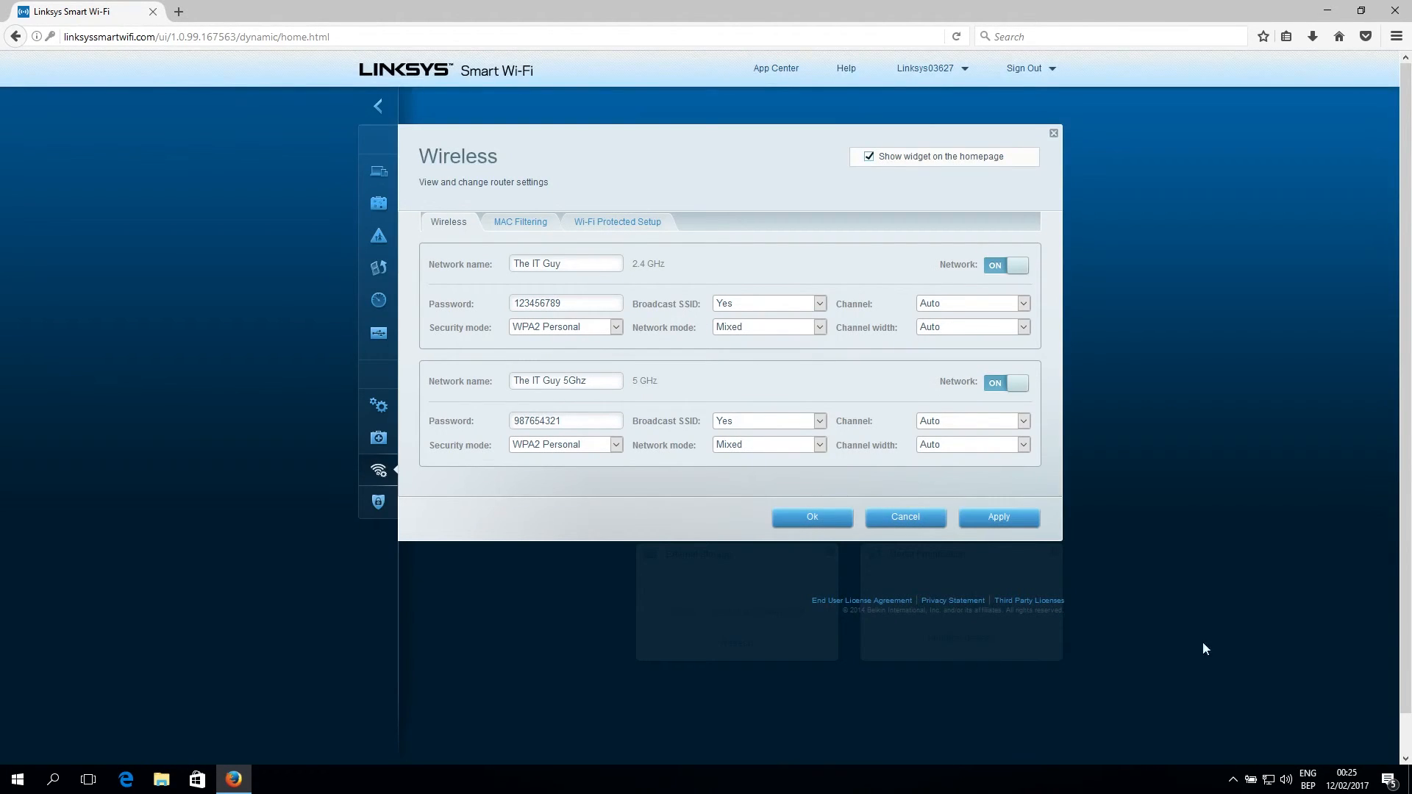
click(1286, 778)
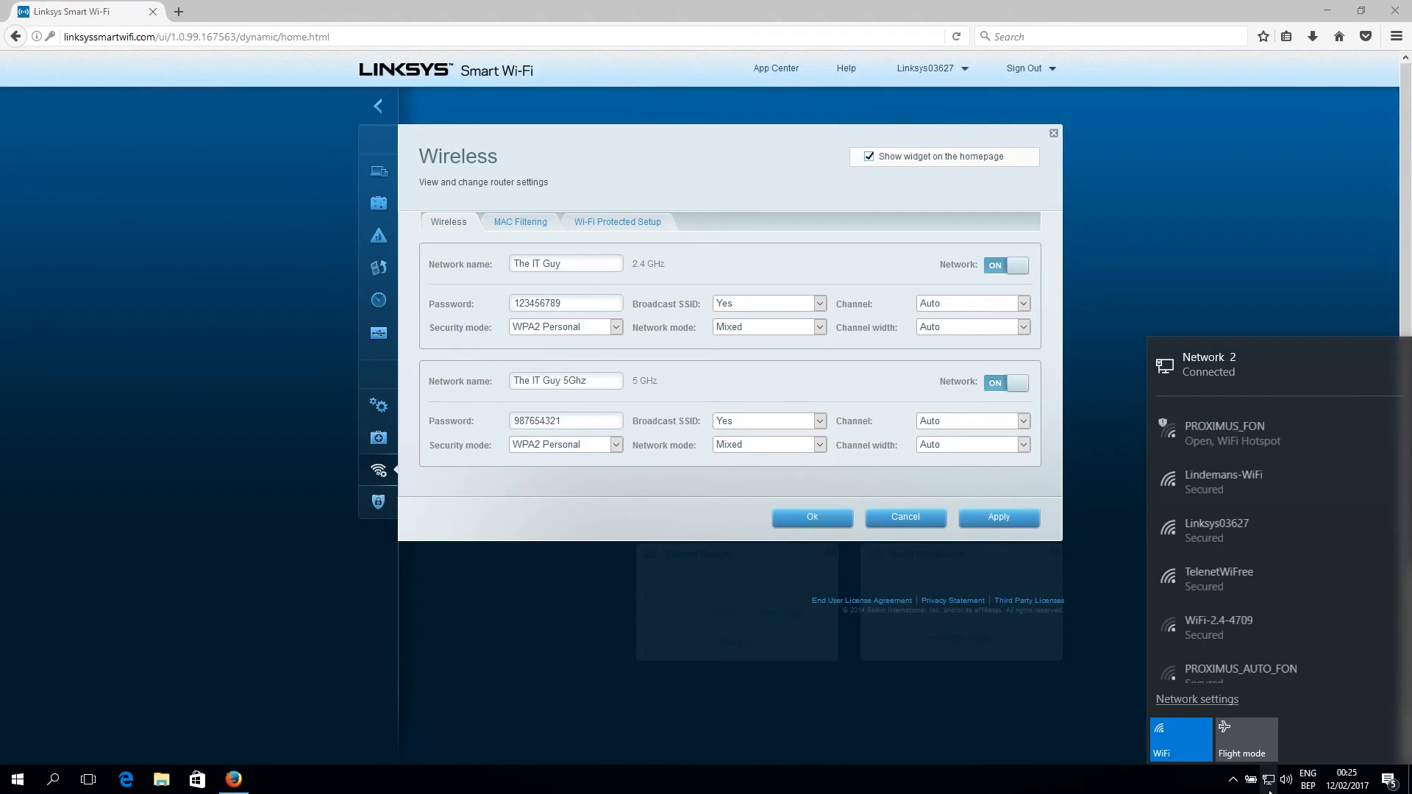